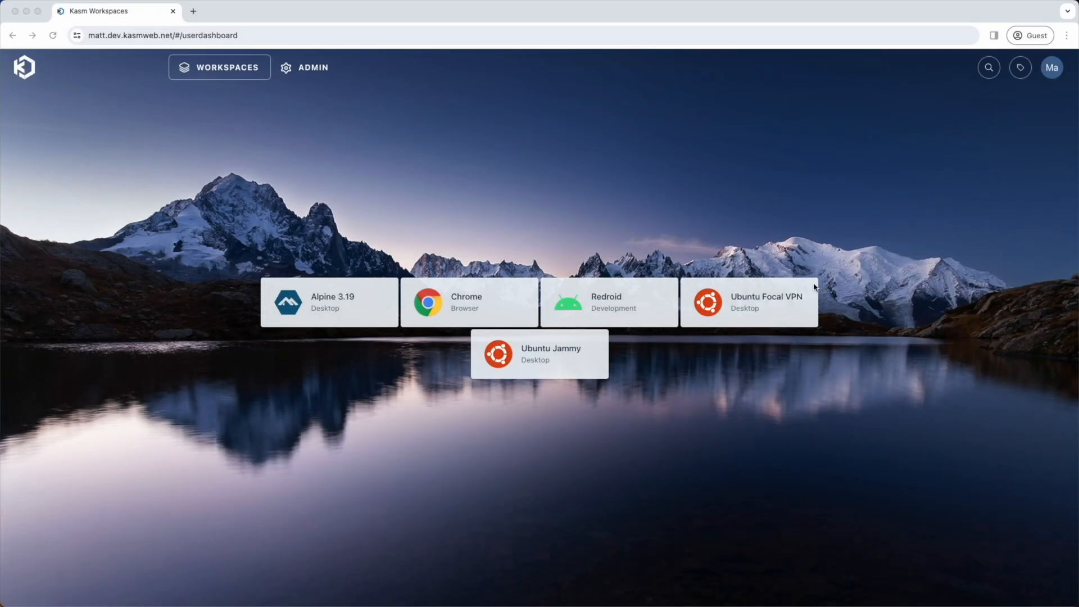
mouse_move(366, 179)
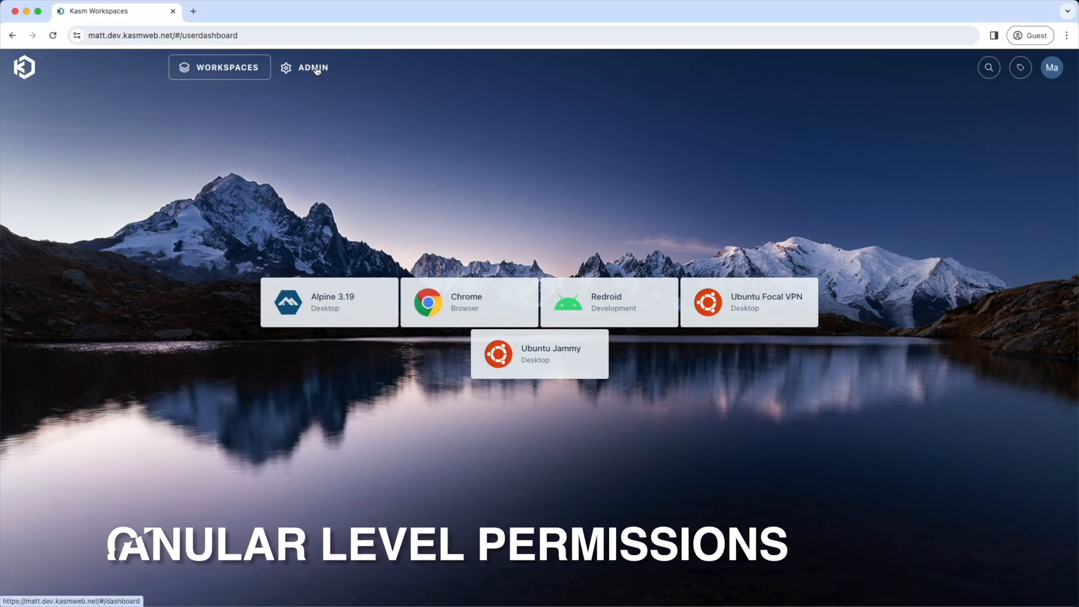
- Go to the admin area's Groups list under Access Management
click(312, 68)
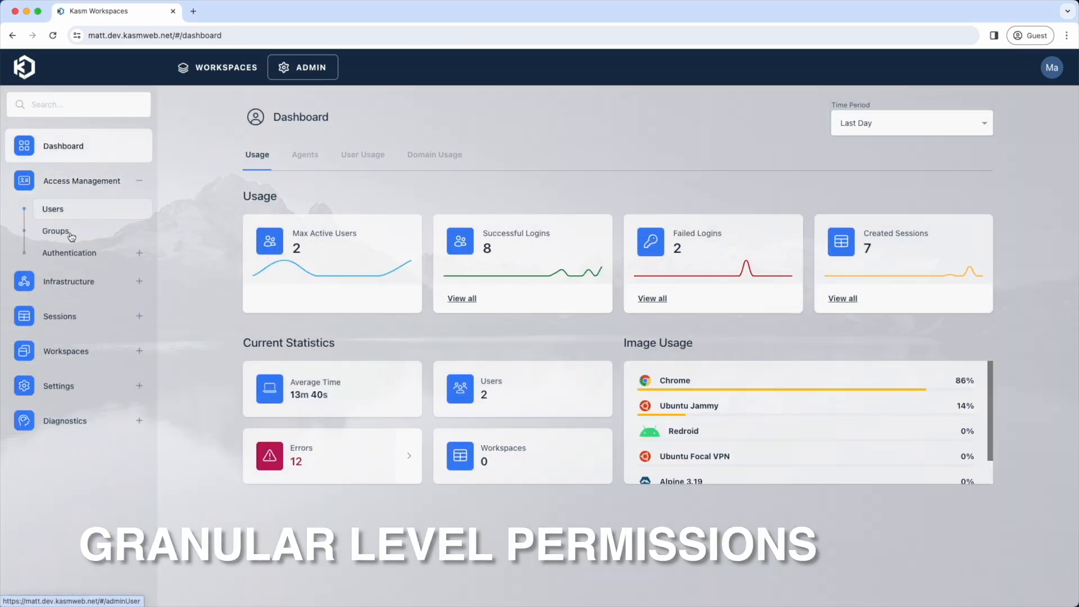
click(57, 230)
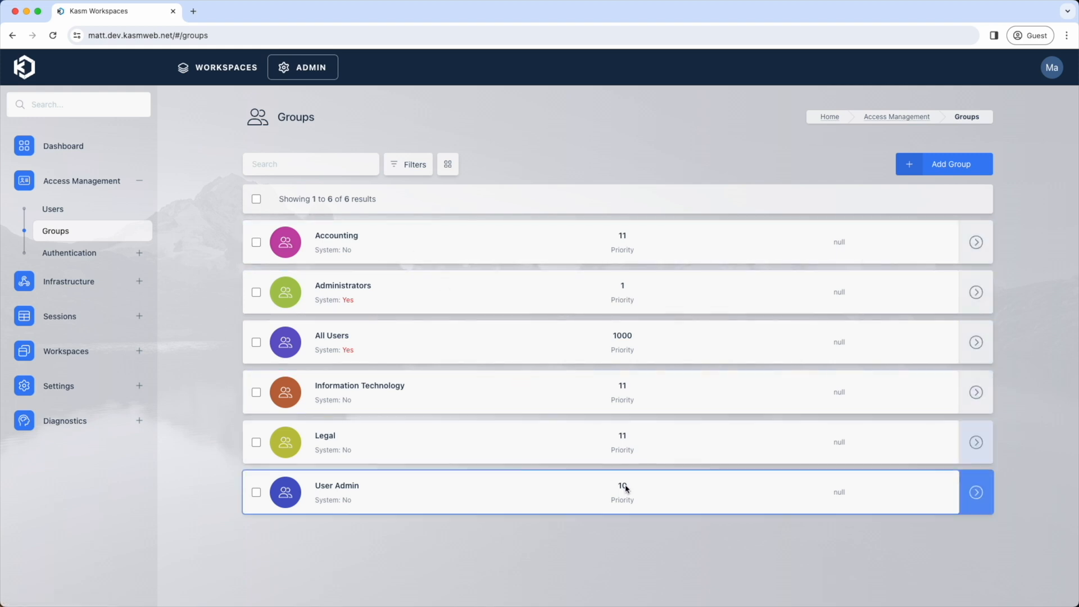
- View the User Admin group's five user and group permissions
click(976, 491)
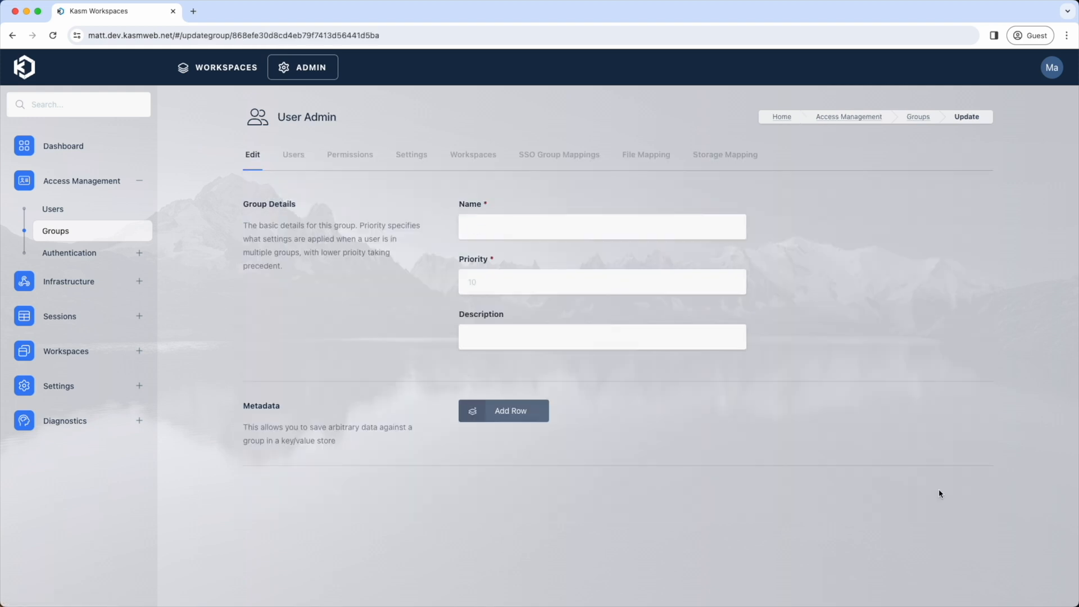
click(350, 154)
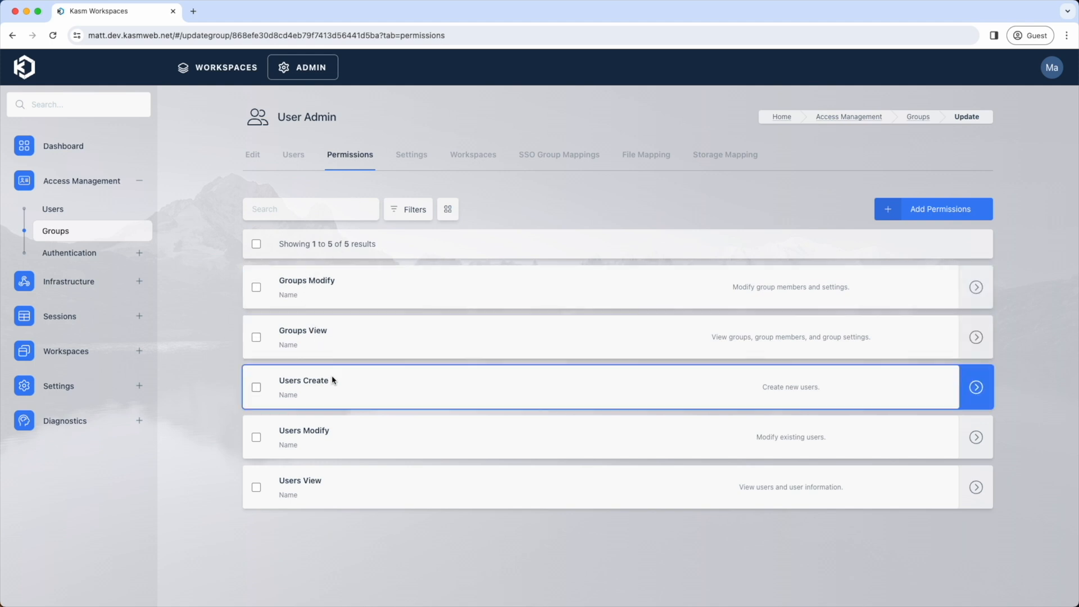
mouse_move(909, 180)
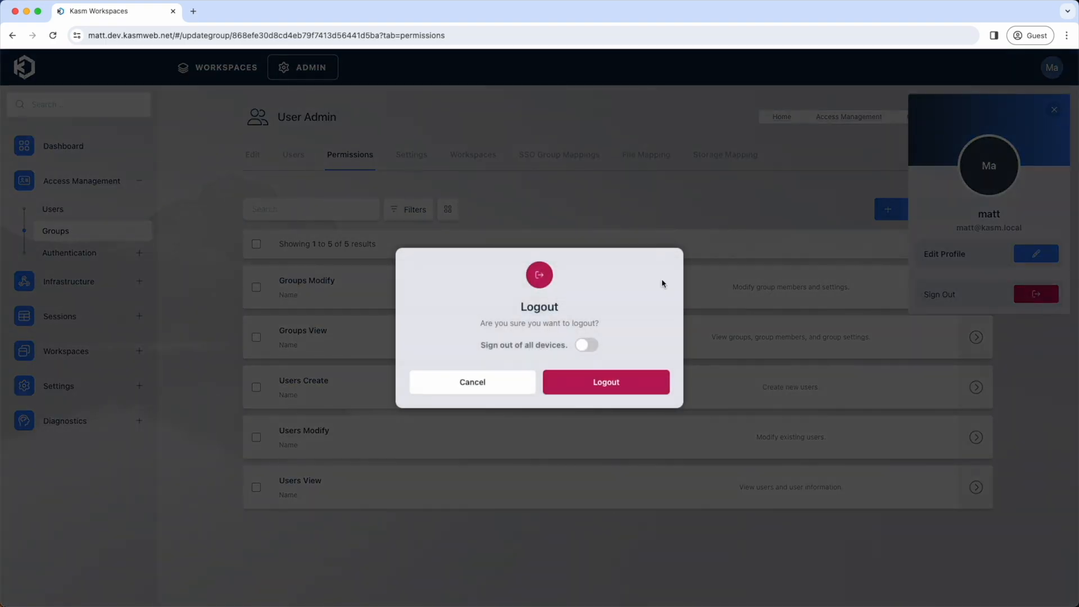
click(605, 382)
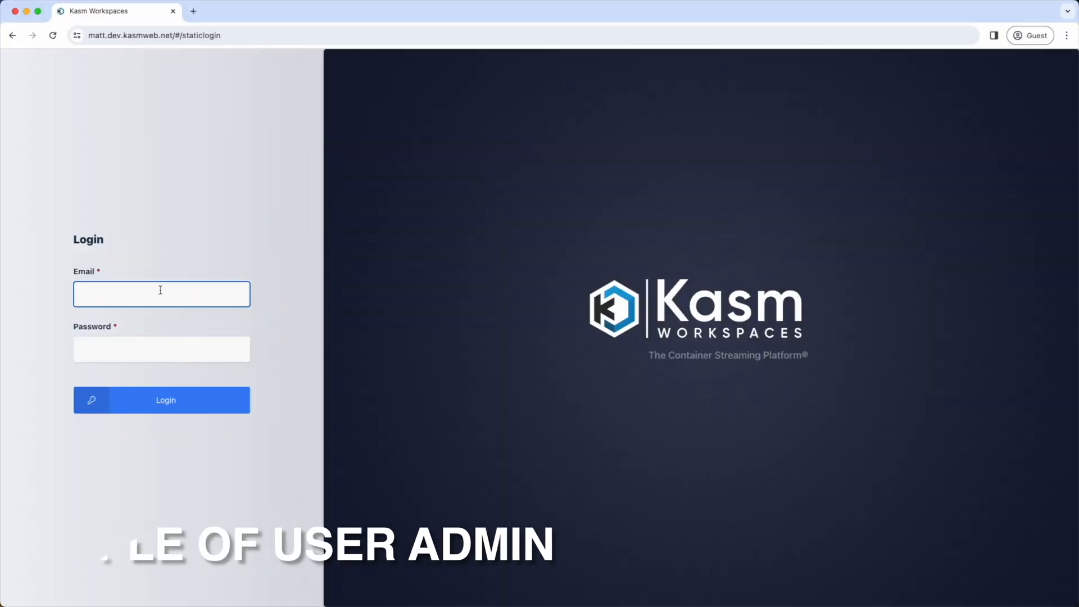
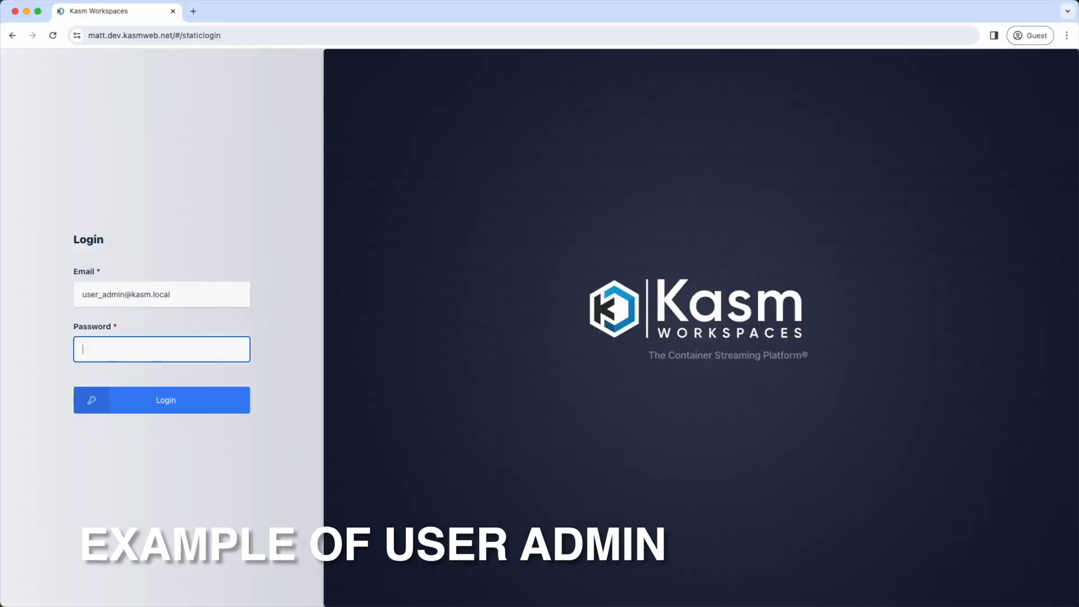
click(166, 401)
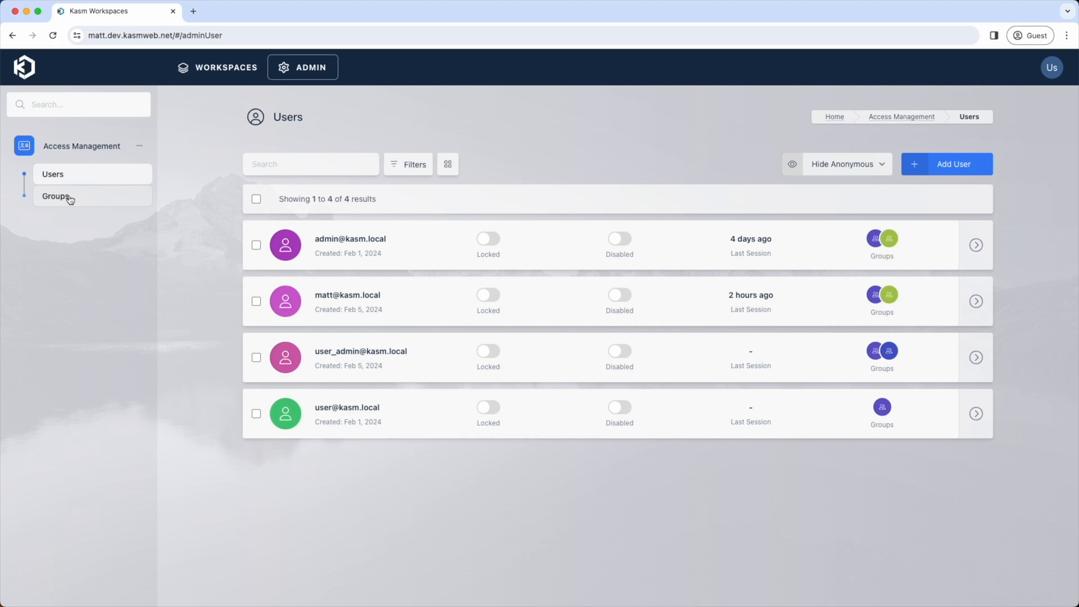
- Create a new local user 'bo' with a password and save it
click(56, 196)
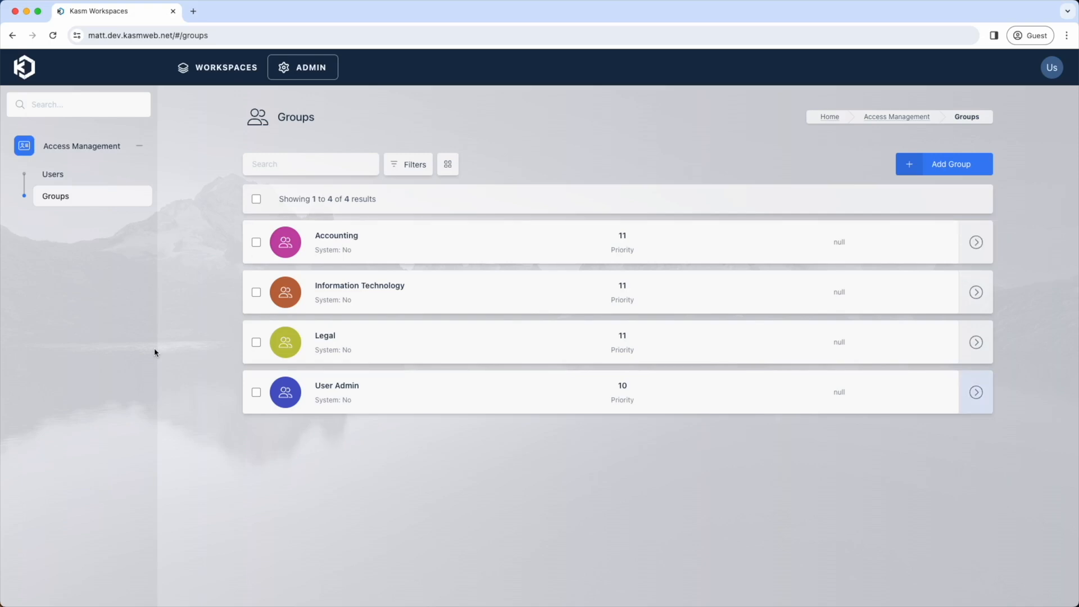
text(bob.doe.)
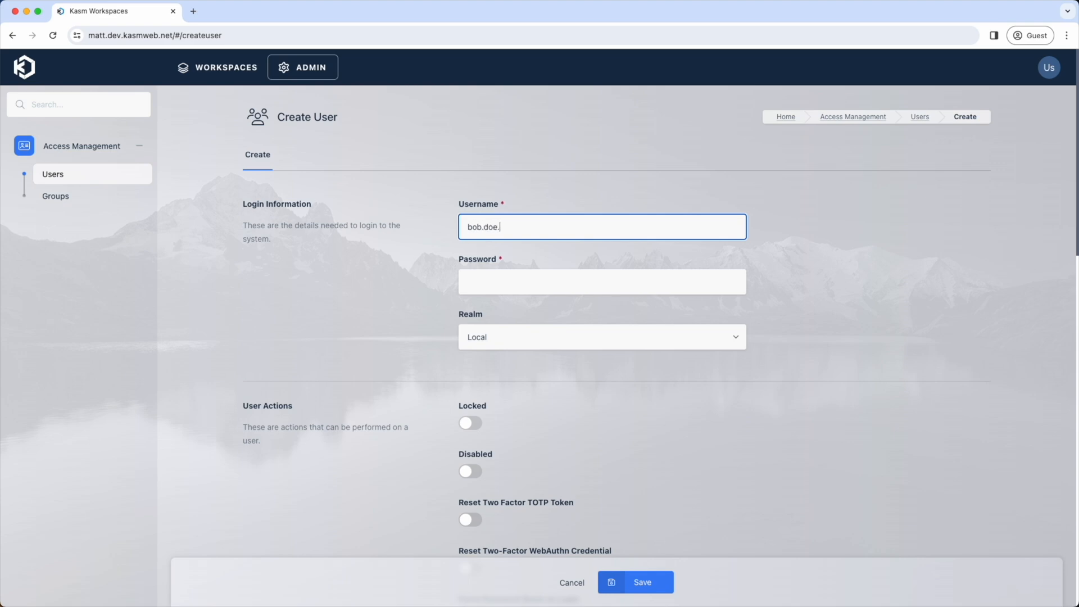
text(•••••)
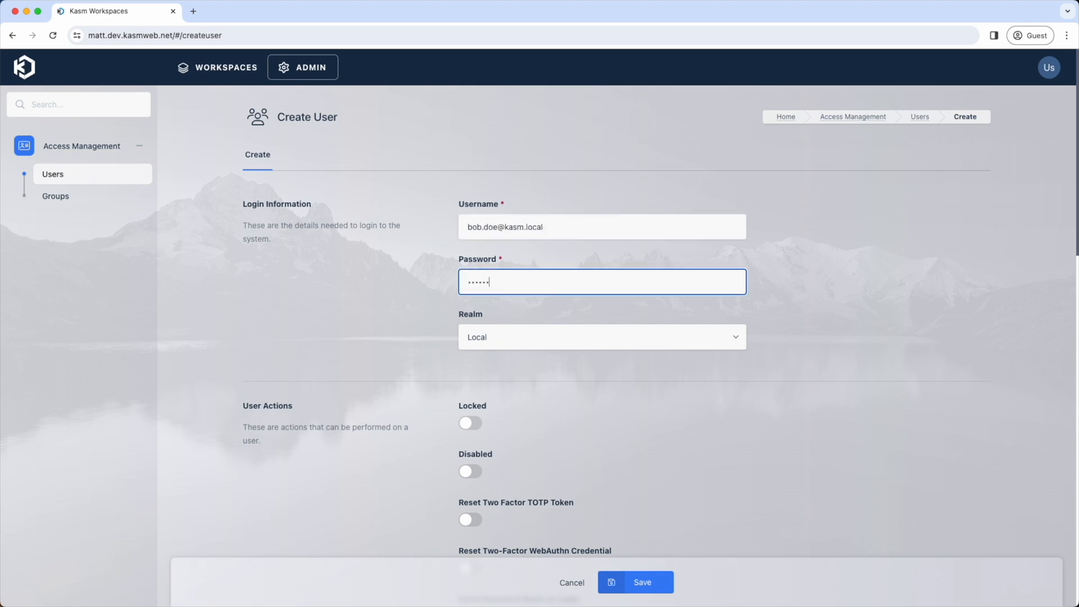
click(634, 581)
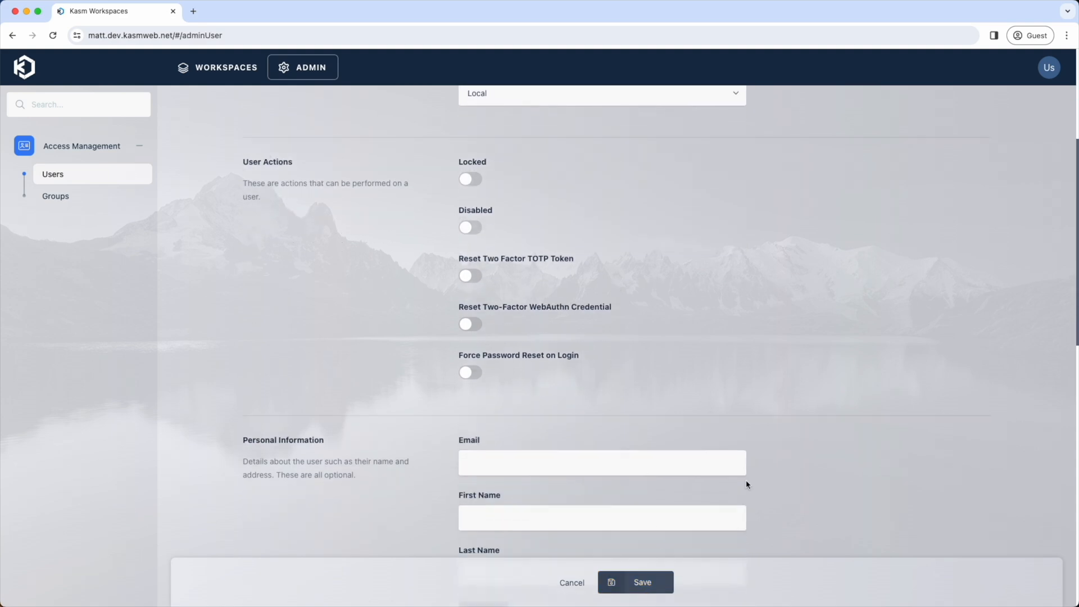
- Return to the groups list and view the Accounting group's details
click(56, 195)
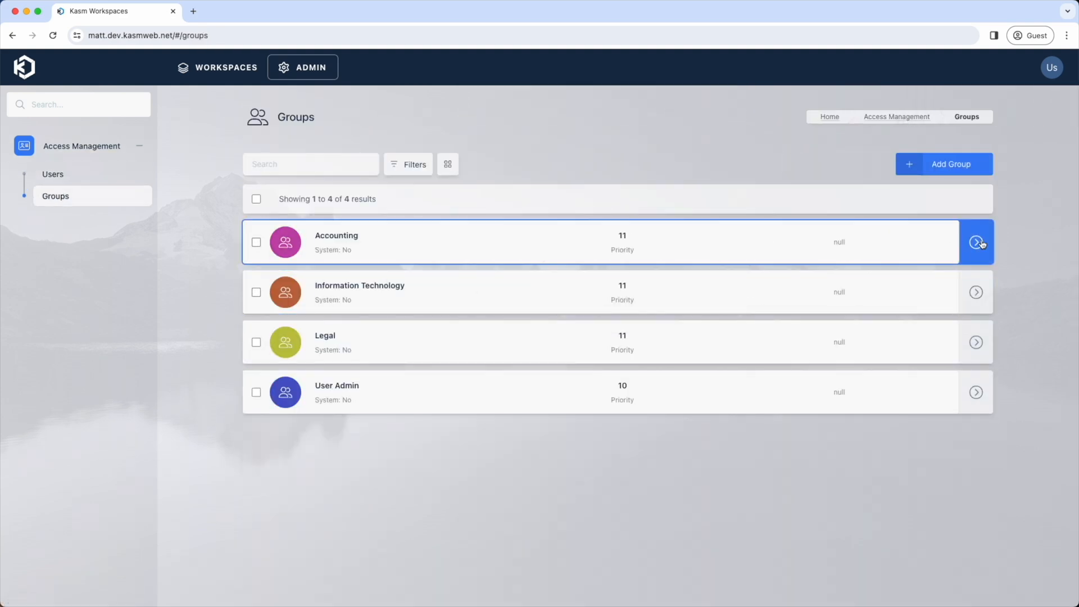
click(976, 241)
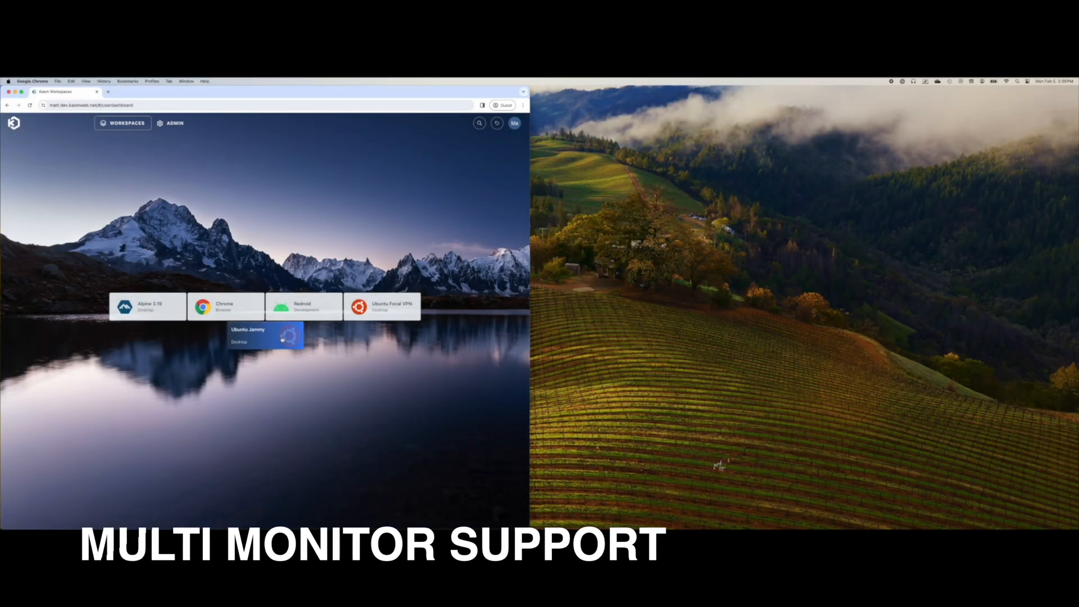
- Launch an Ubuntu Jammy session and add a second display in its arrangement settings
click(265, 336)
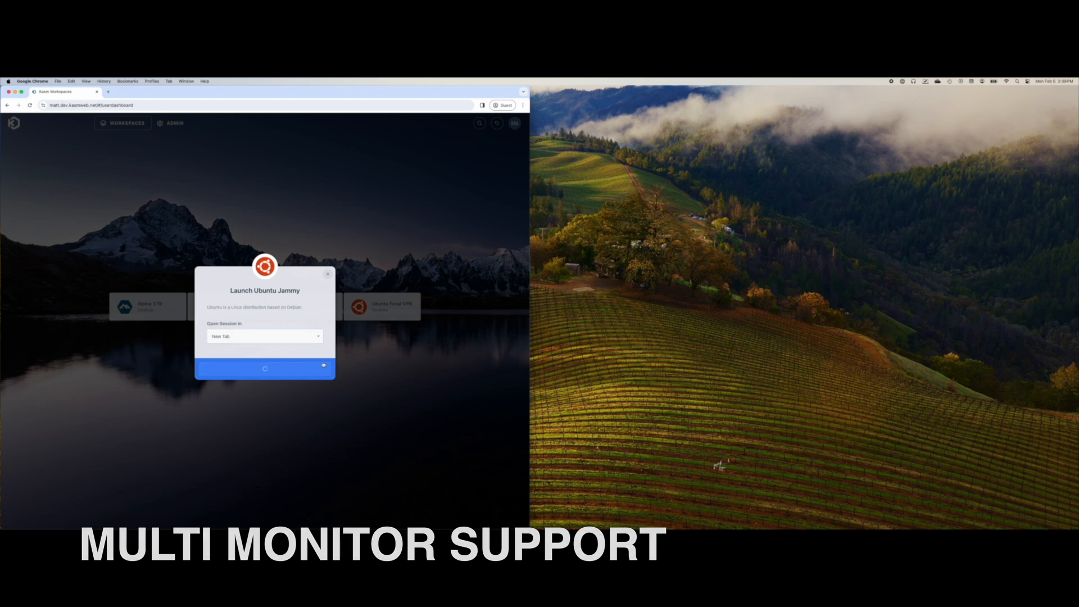
click(264, 369)
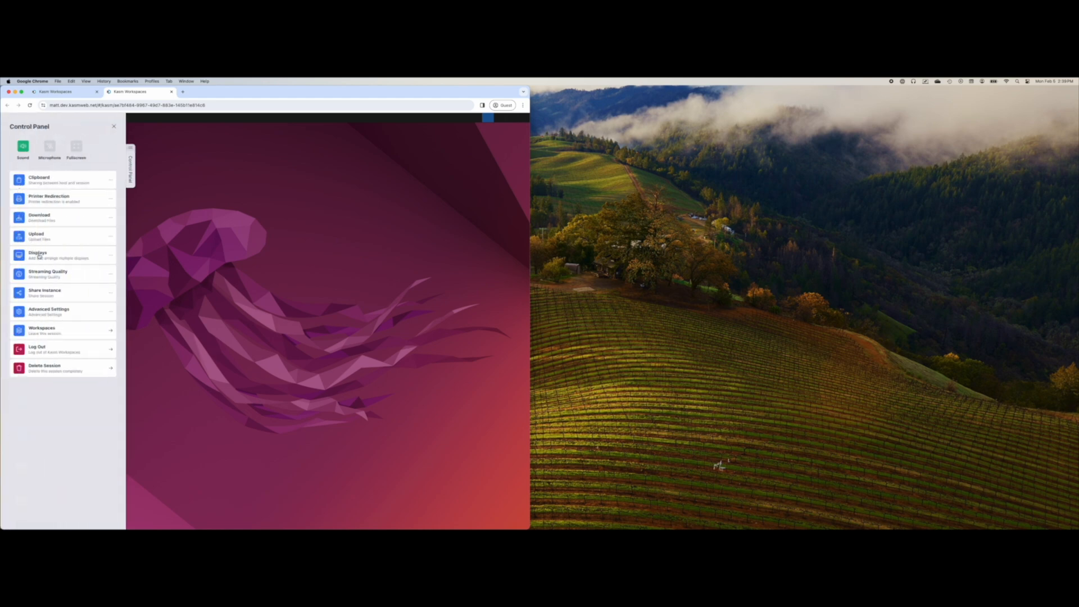
click(38, 253)
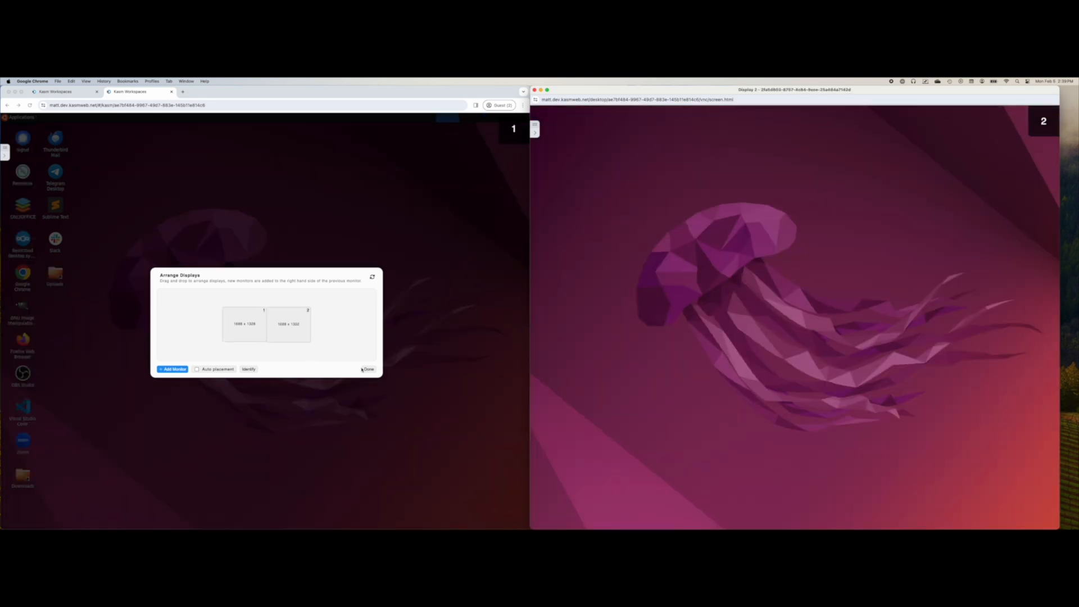
click(369, 369)
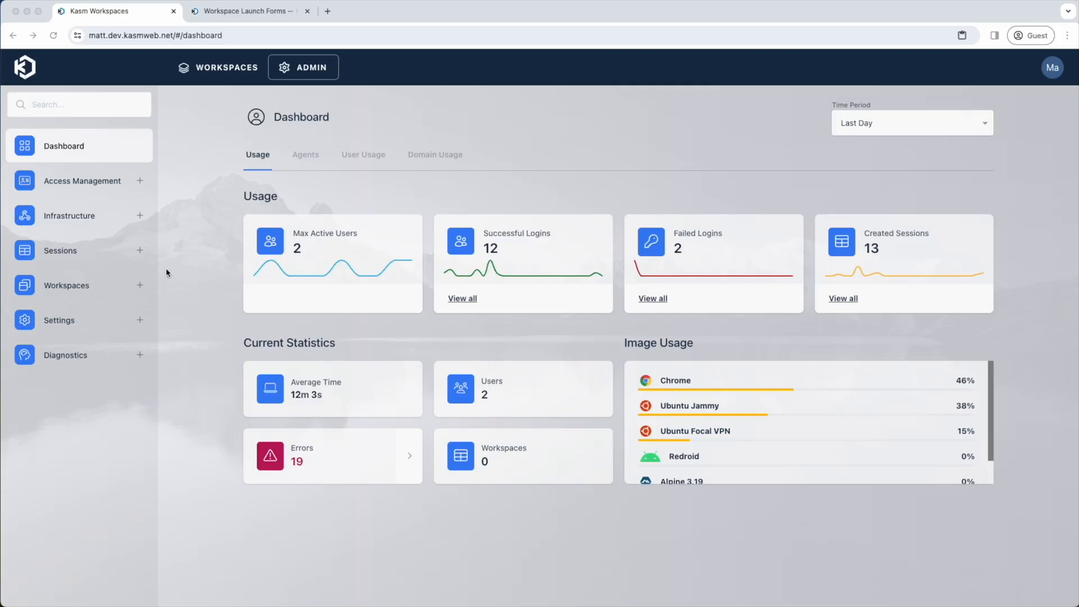
- Play the latest Ubuntu Jammy session's recording from session history, then return to the workspaces dashboard
click(61, 250)
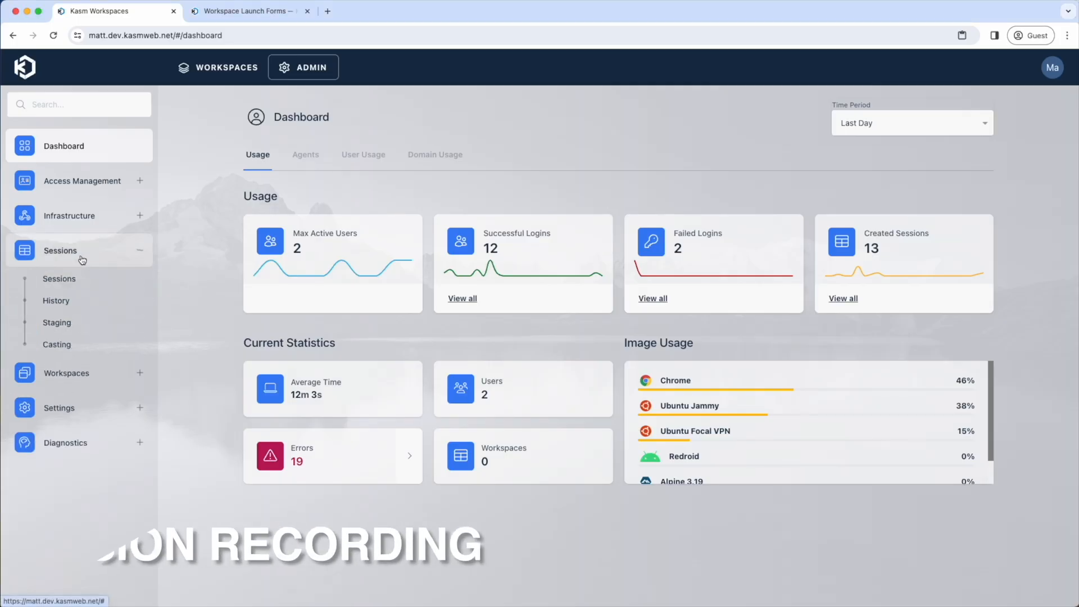
click(56, 301)
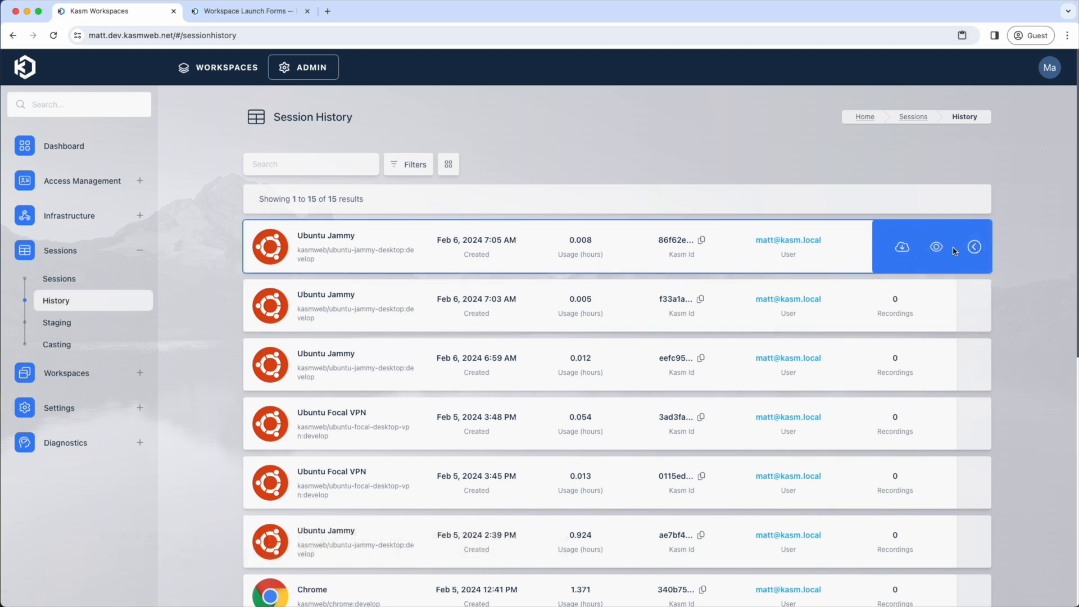
click(935, 247)
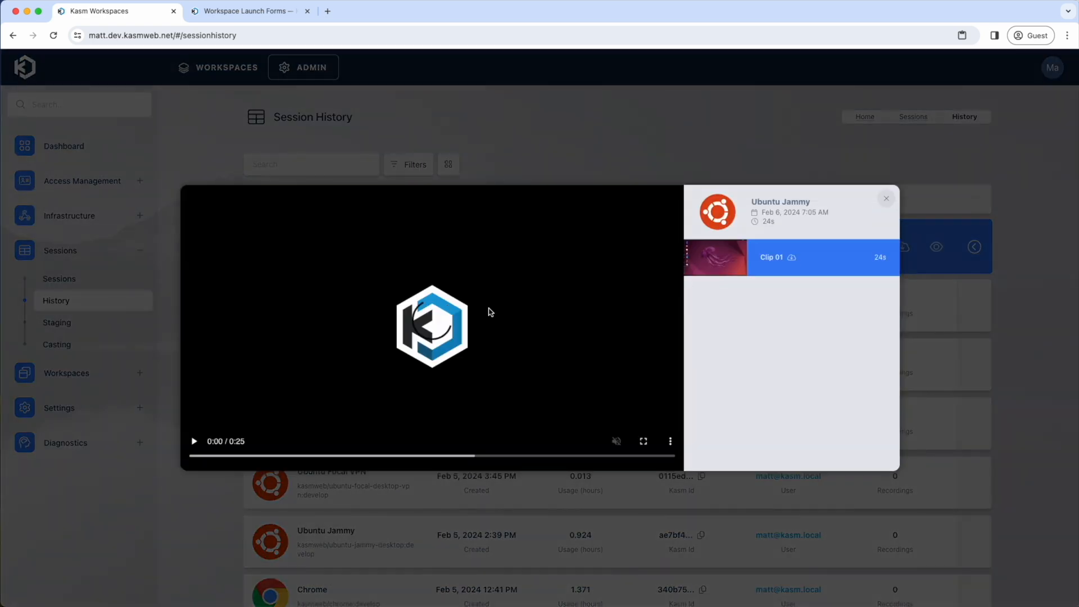
click(194, 441)
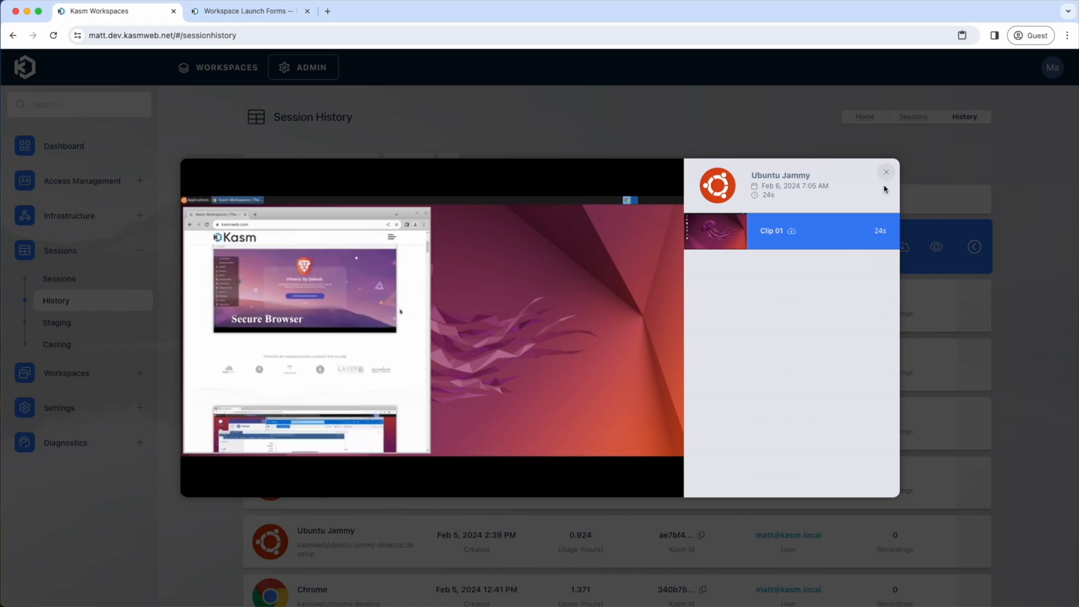
click(887, 171)
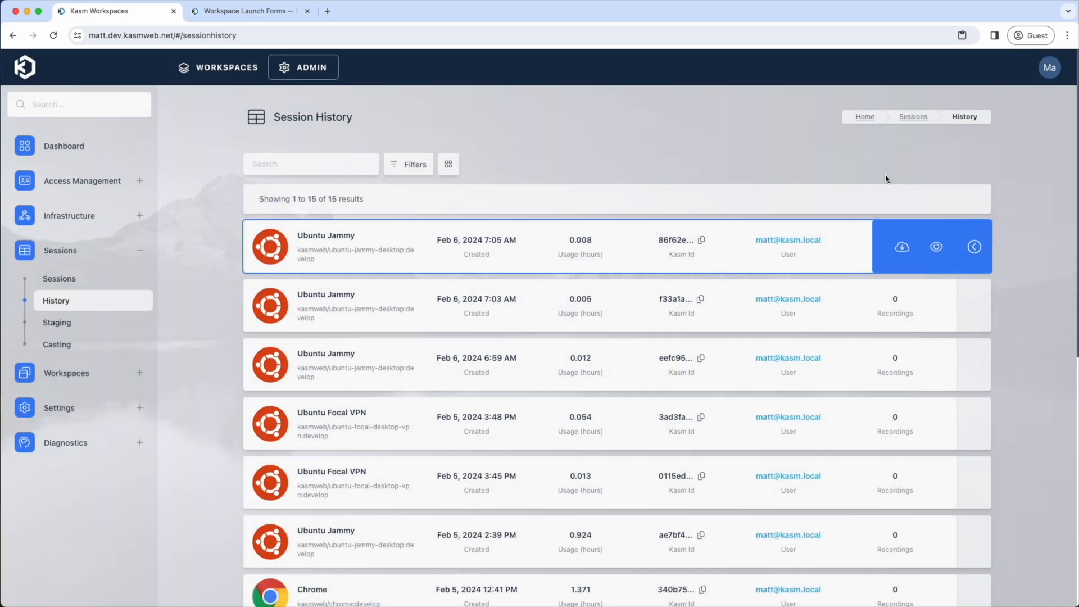
mouse_move(742, 204)
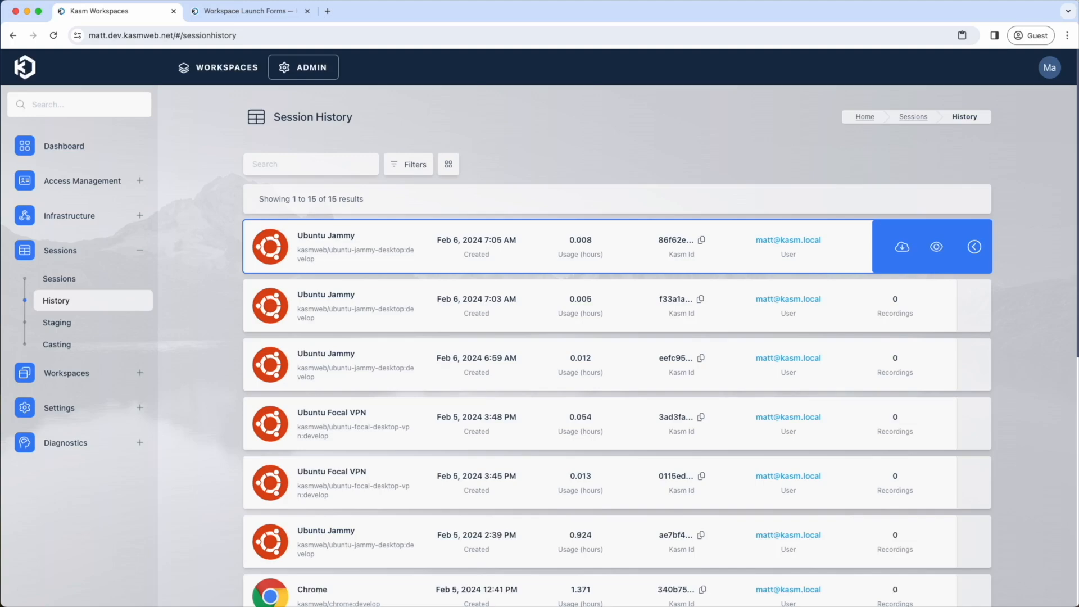
click(219, 66)
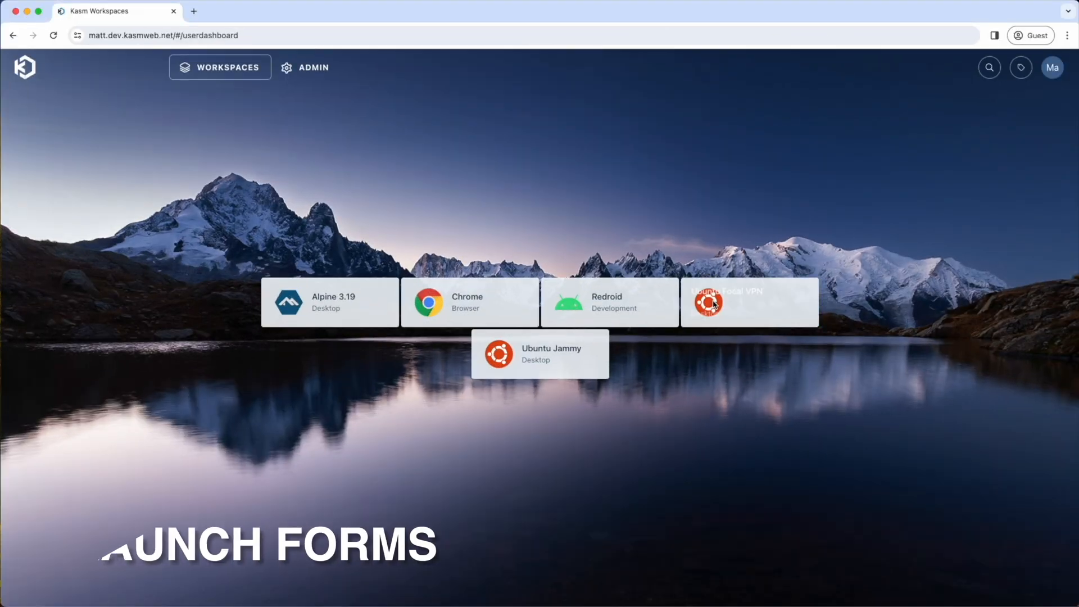
- Launch Ubuntu Focal VPN with TailScale as the VPN service and an auth key
click(749, 302)
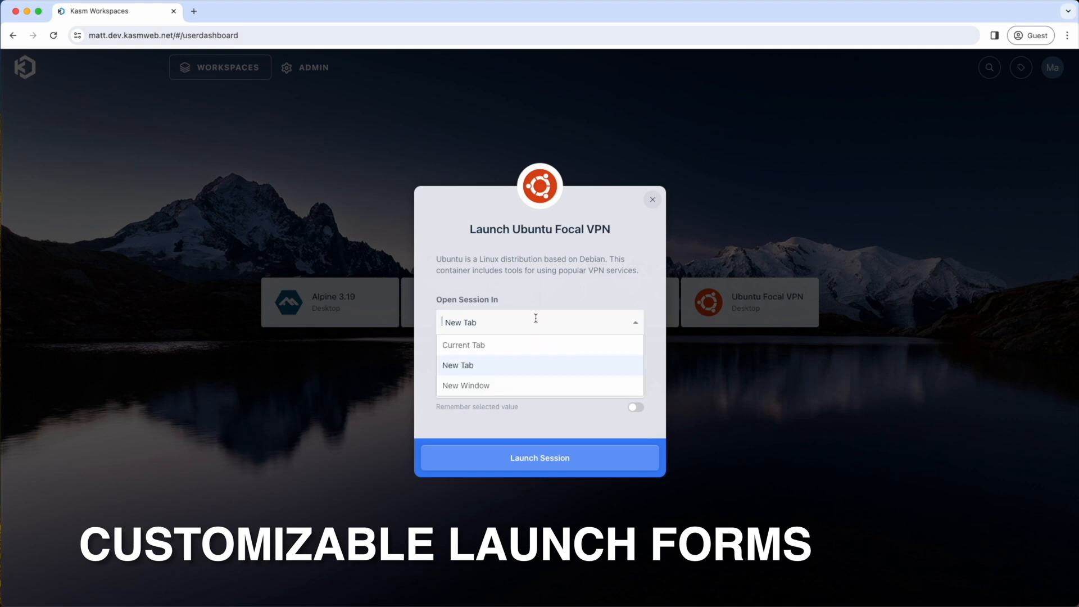
click(464, 345)
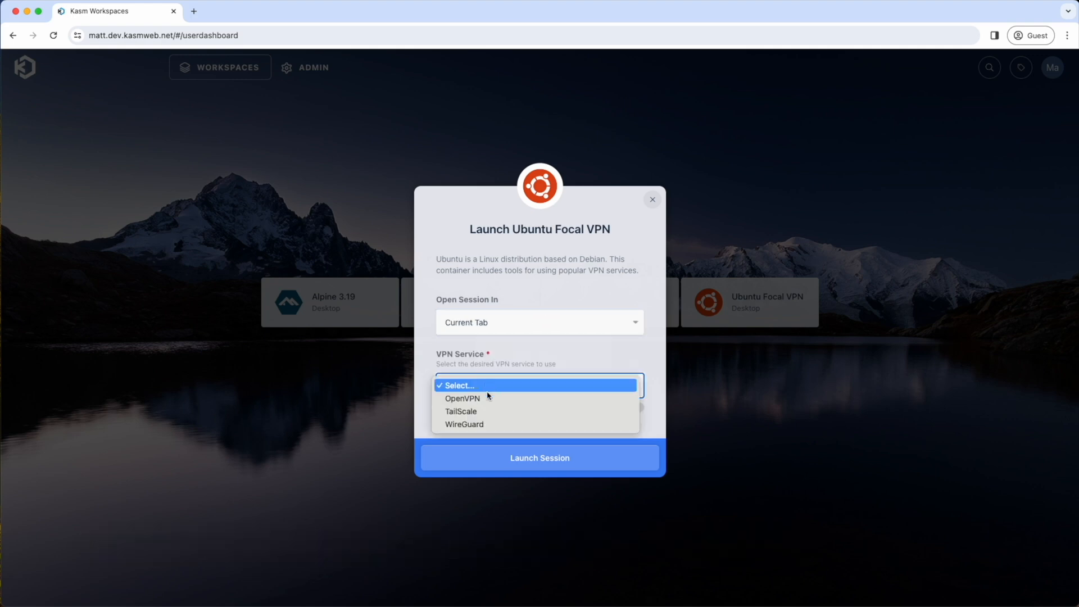
click(459, 411)
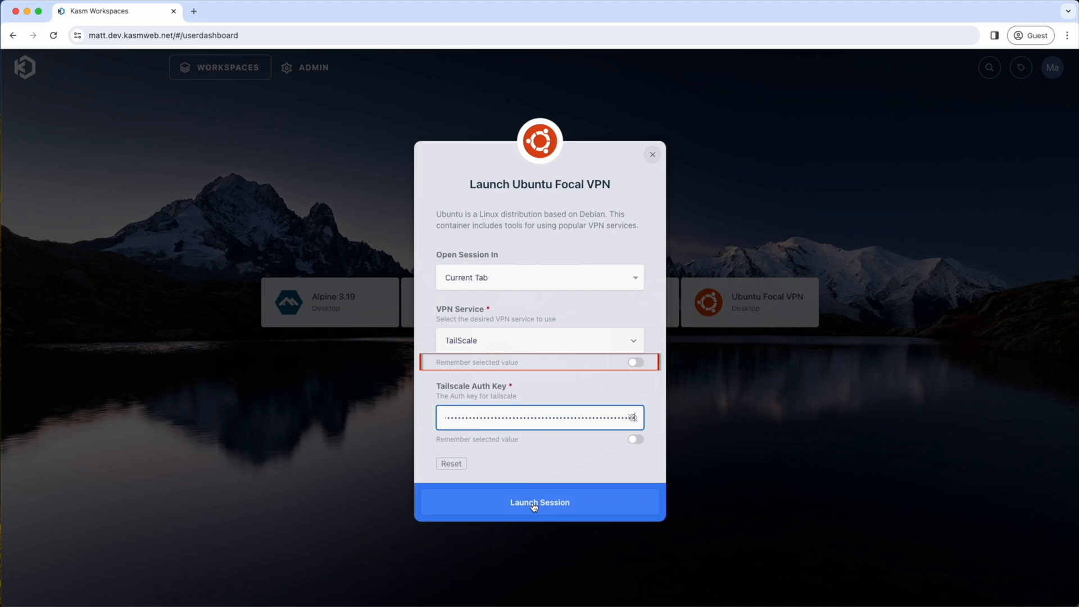
click(539, 502)
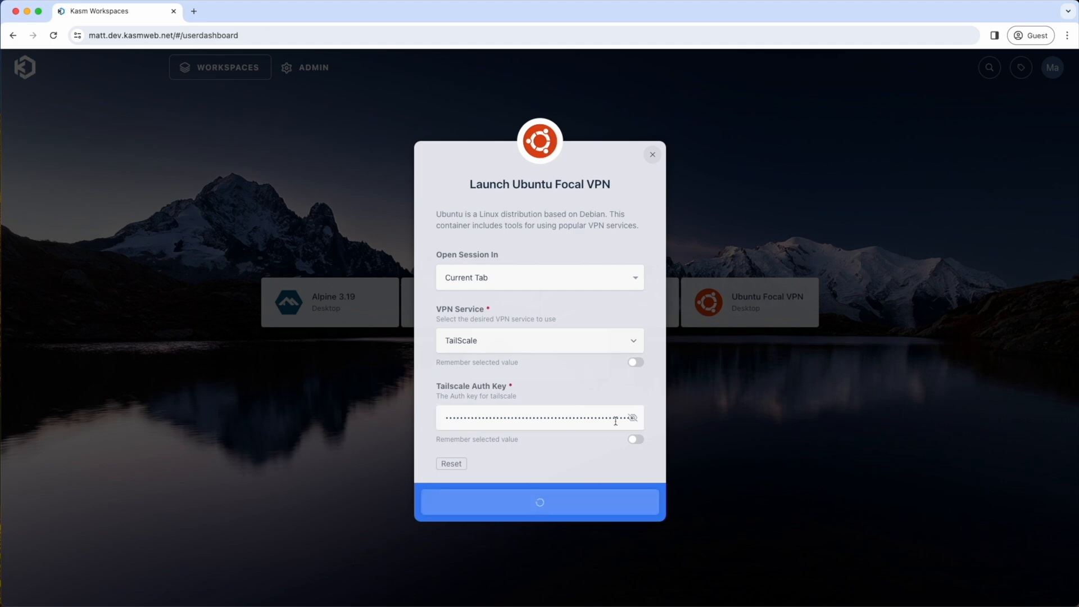
click(539, 501)
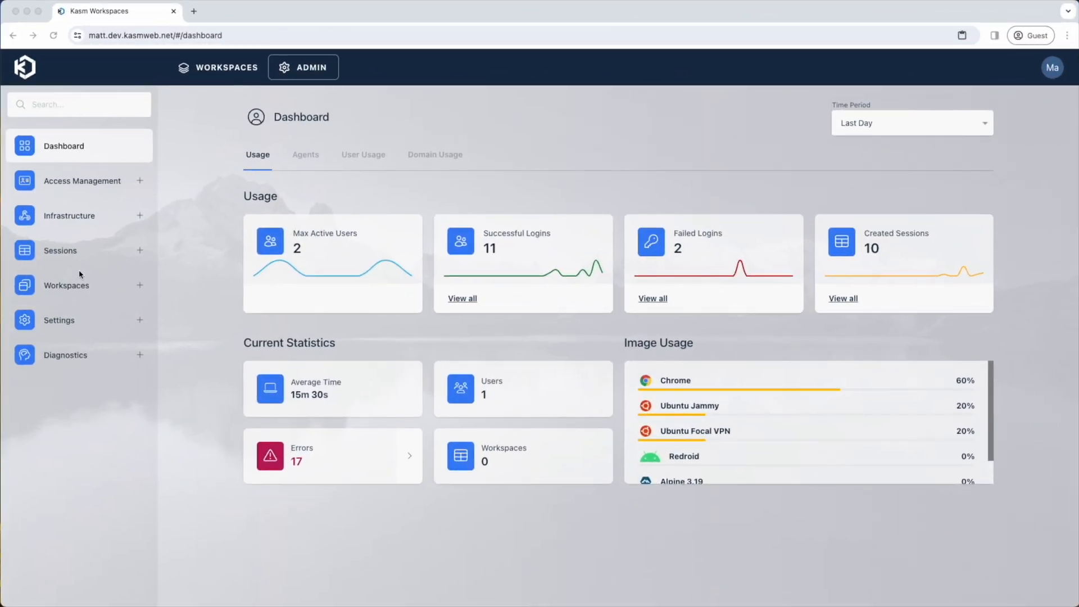
- Review the Ubuntu Focal VPN workspace's settings down to its Launch Config JSON
click(67, 284)
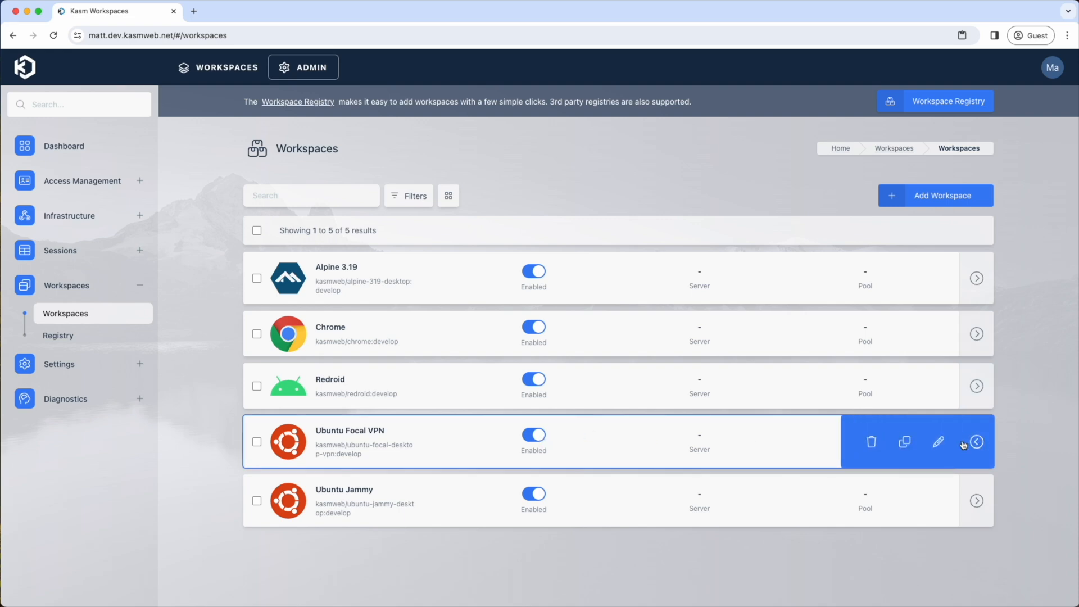
click(937, 442)
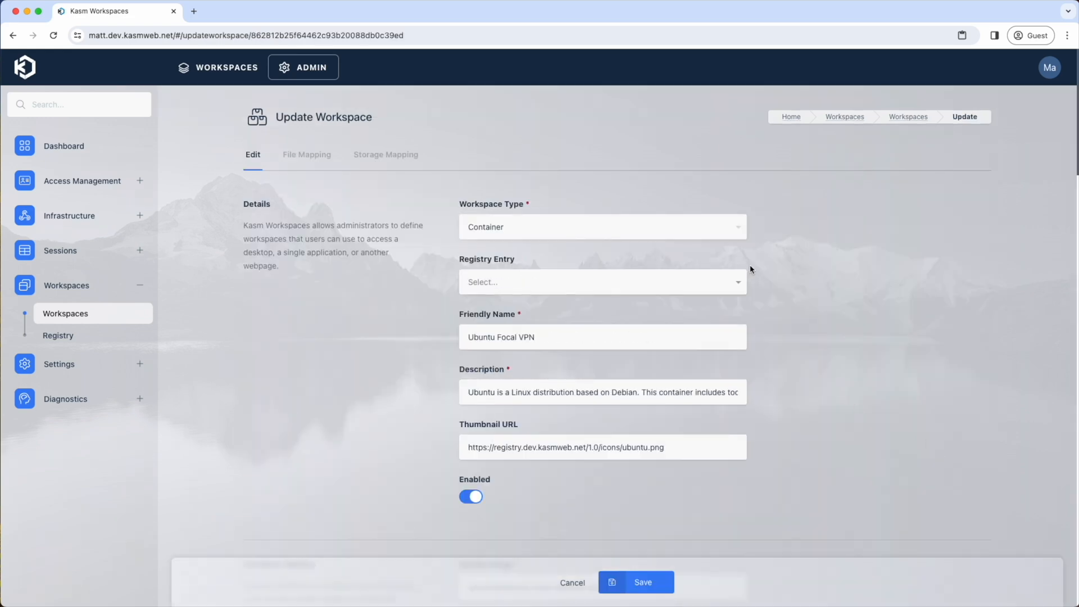
scroll(down, 3)
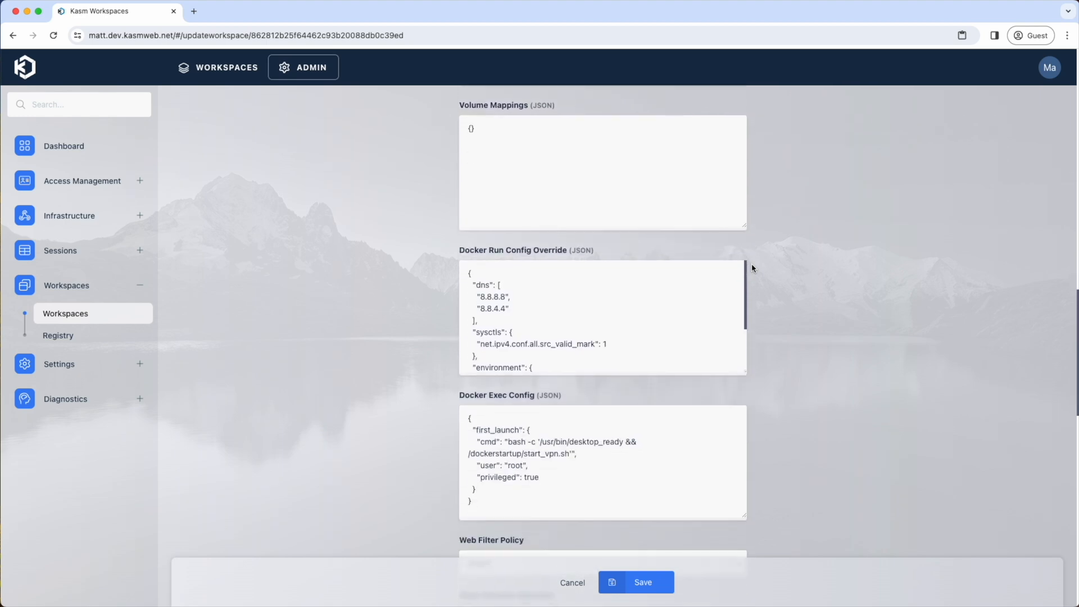
scroll(down, 3)
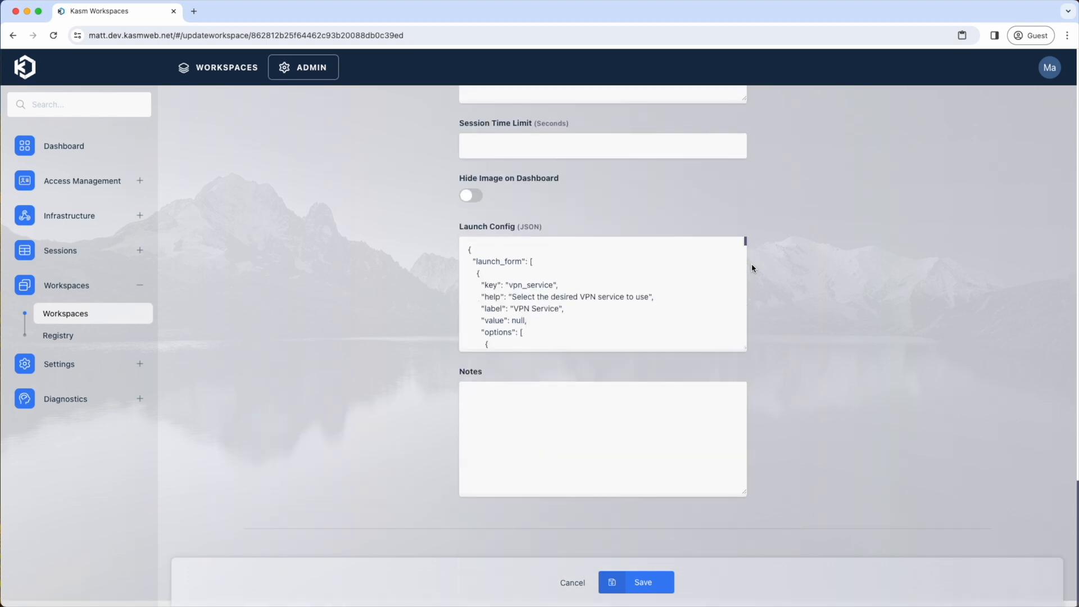
scroll(down, 3)
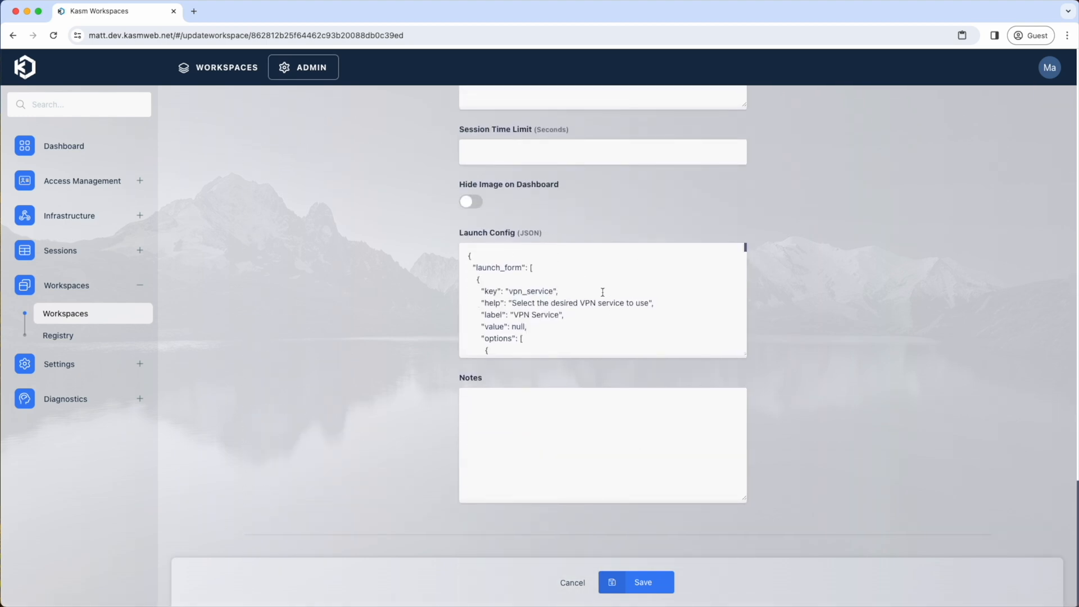
scroll(down, 3)
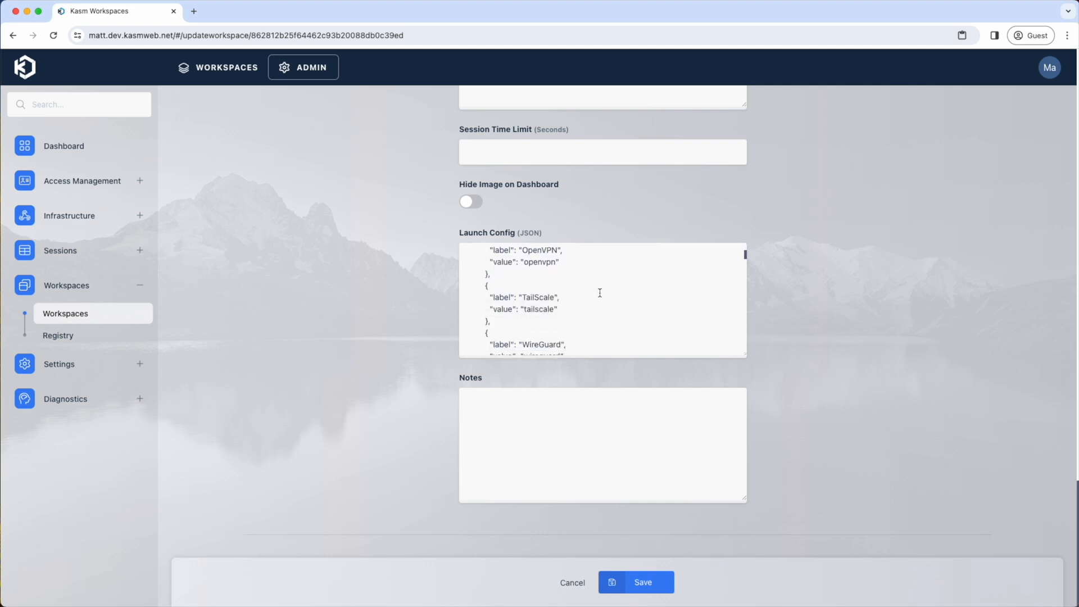
scroll(down, 3)
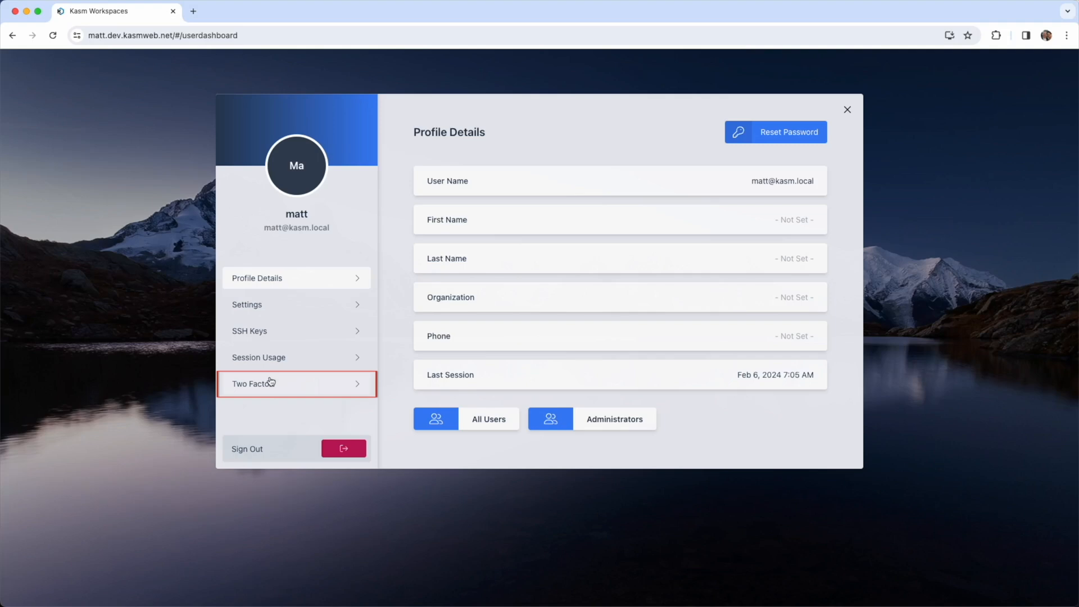
- Register a WebAuthn passkey as the account's second authentication factor after confirming the password
click(295, 383)
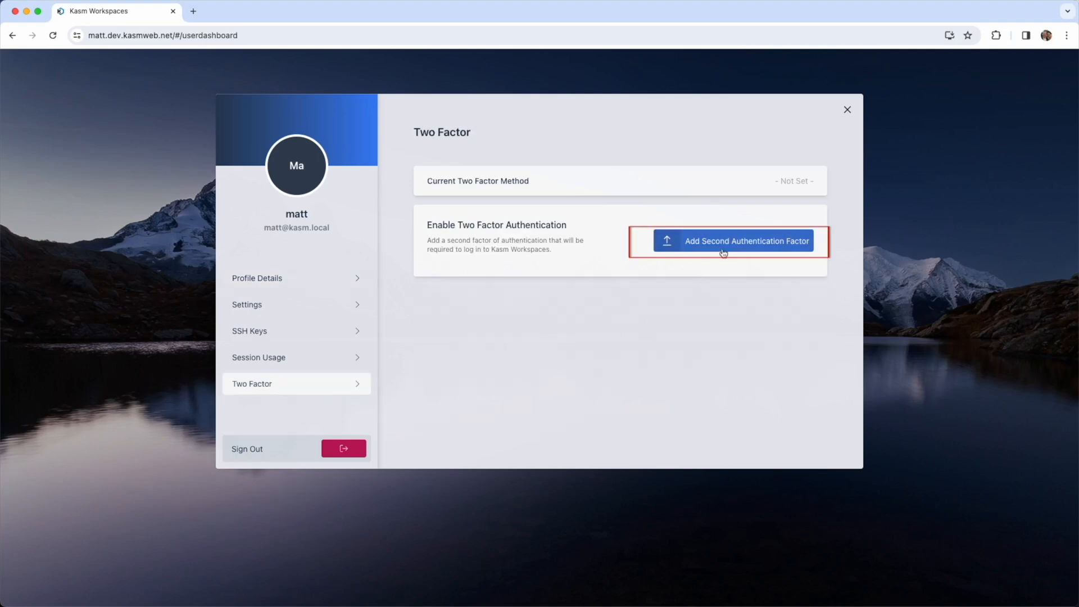
click(733, 240)
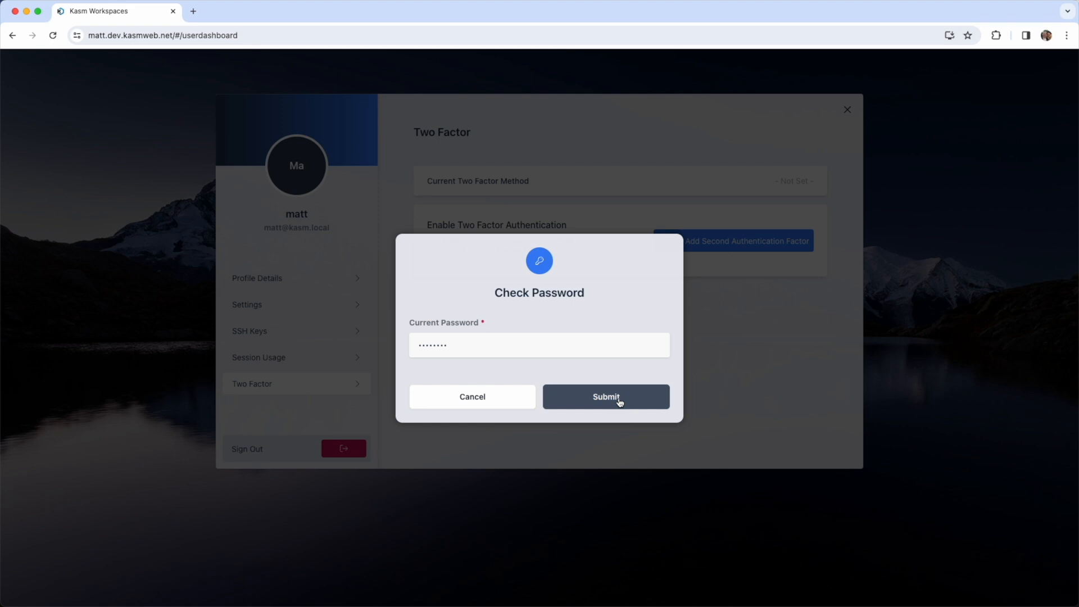
click(605, 397)
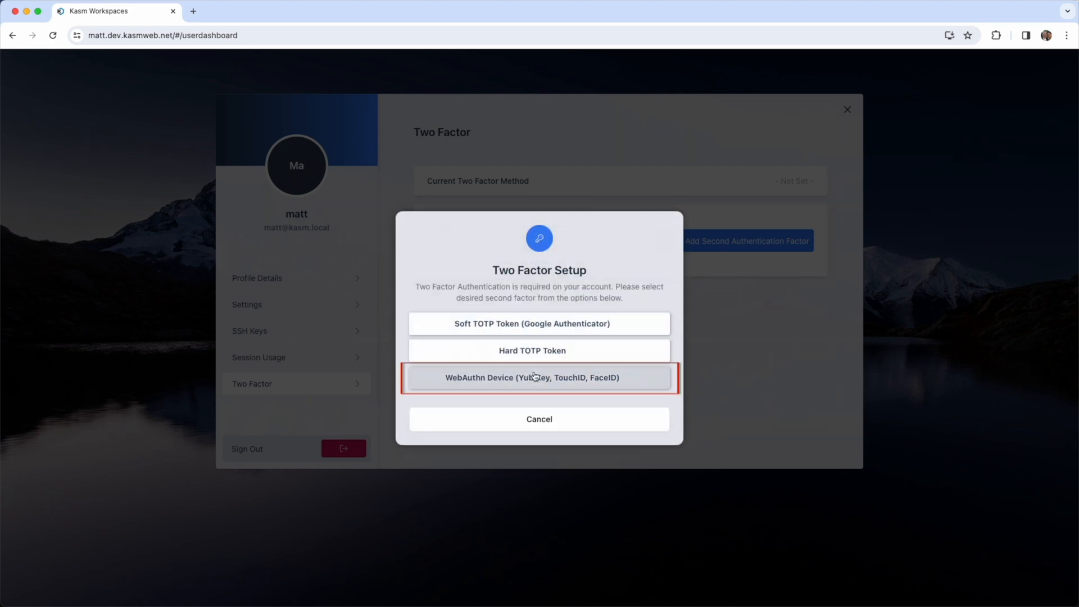
click(539, 378)
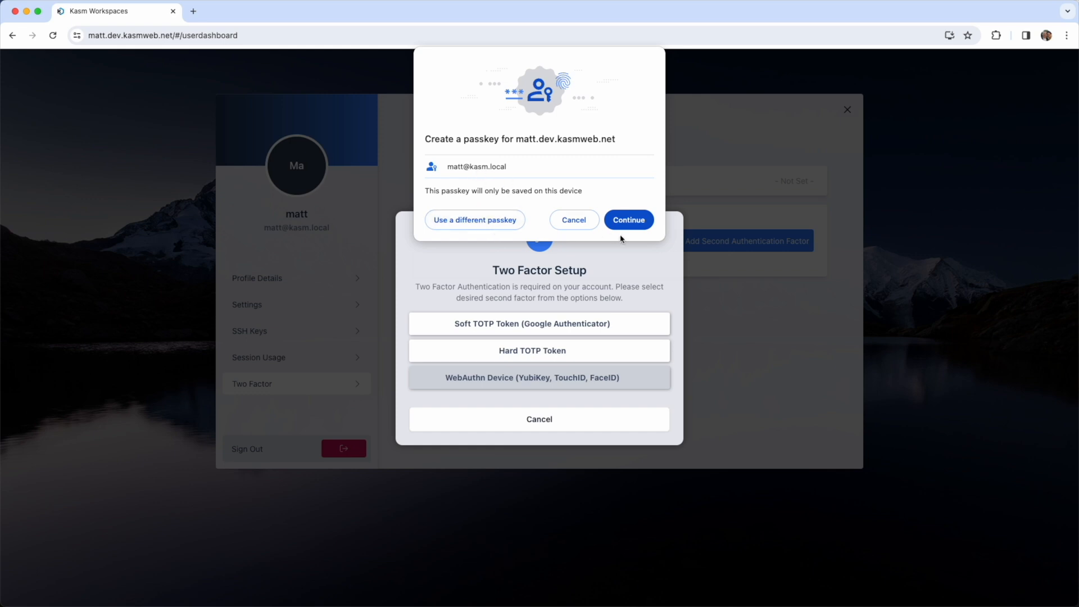
click(627, 219)
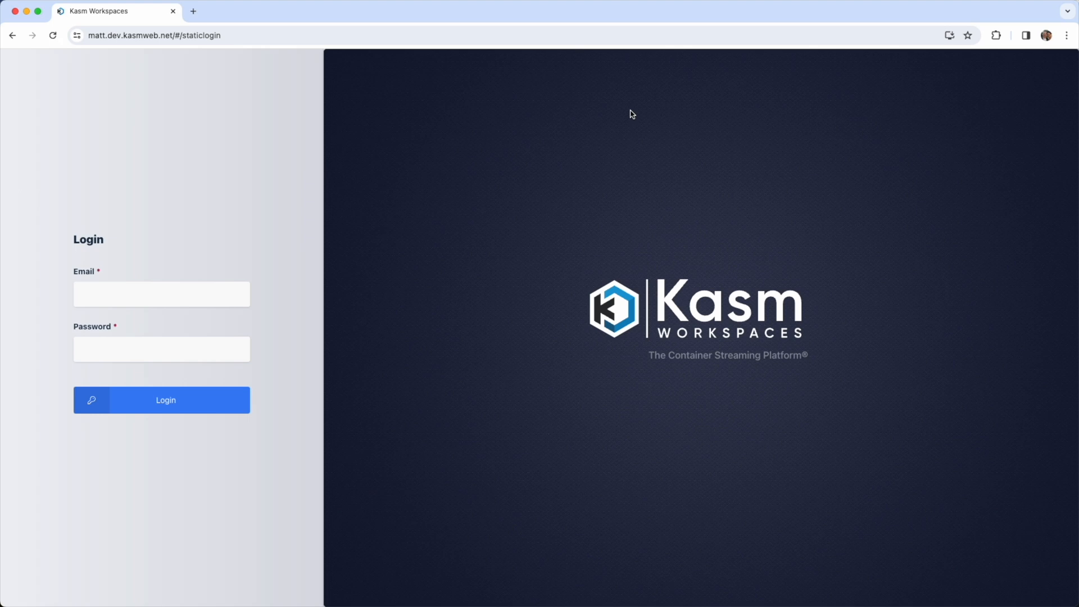
- Sign in with email and password and approve the passkey verification
click(160, 400)
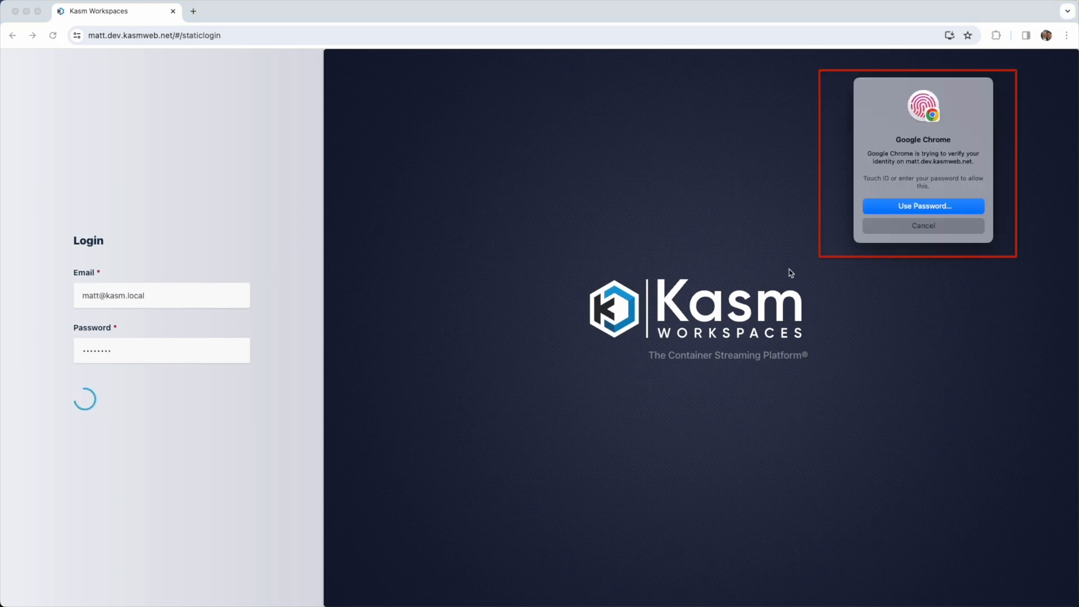
click(922, 206)
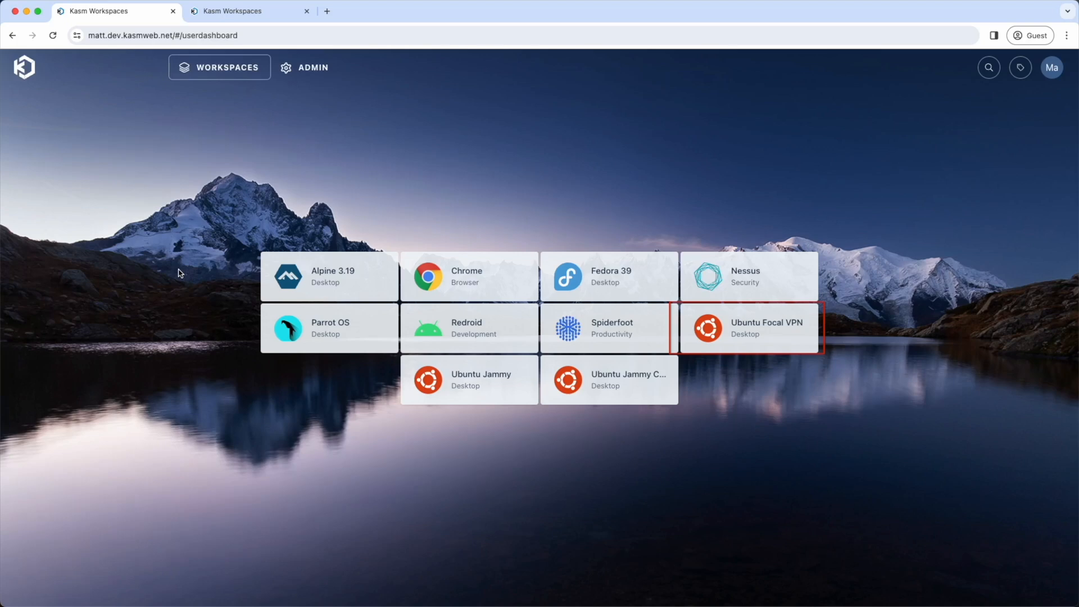
- Launch a Redroid session with Android Version 13.0.0 (Recommended)
click(469, 329)
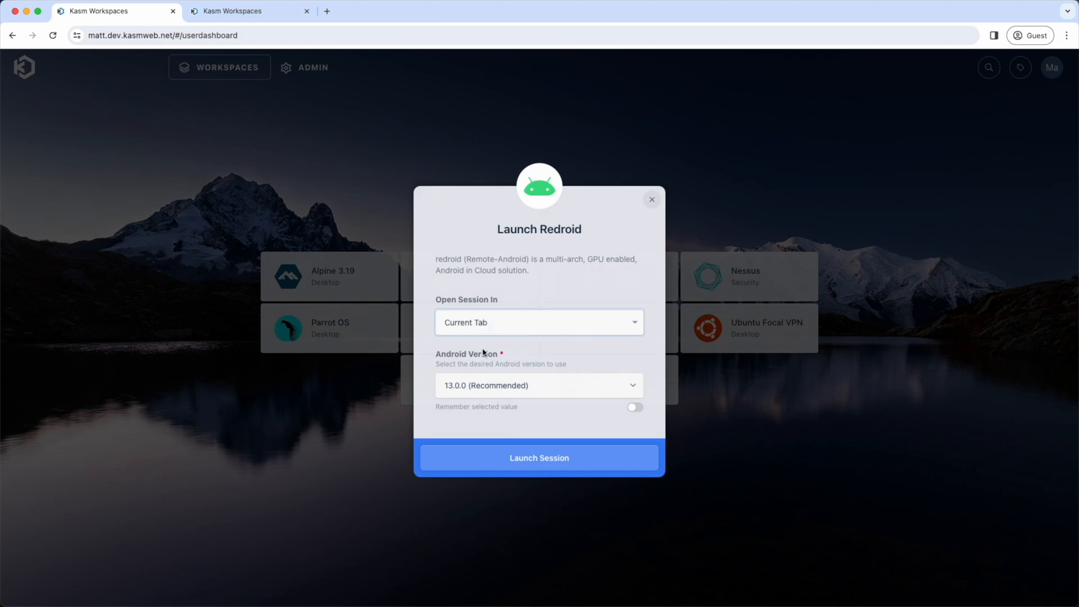
click(539, 386)
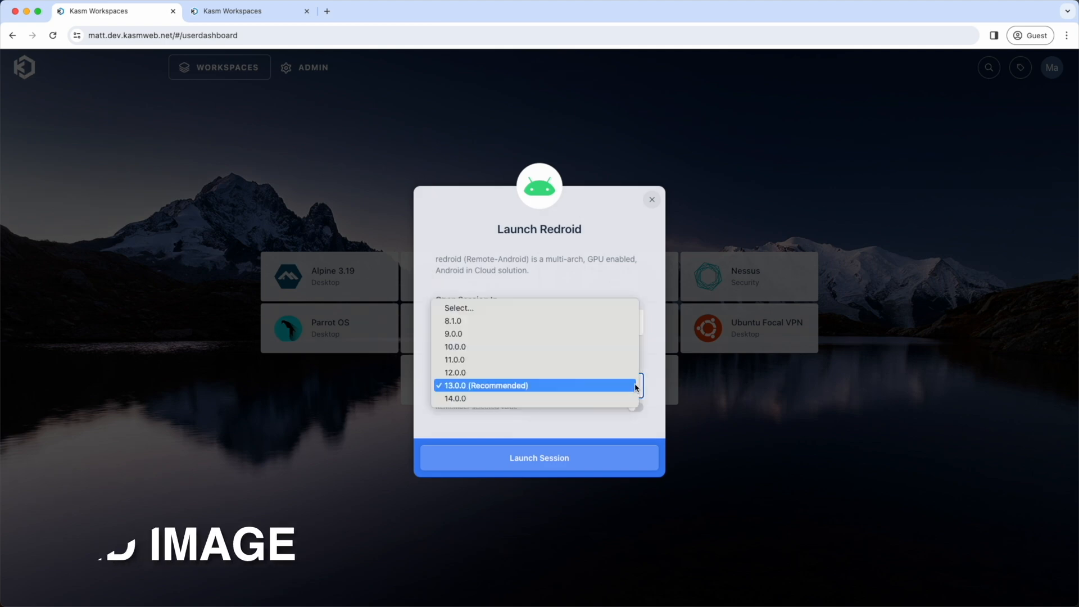
click(538, 386)
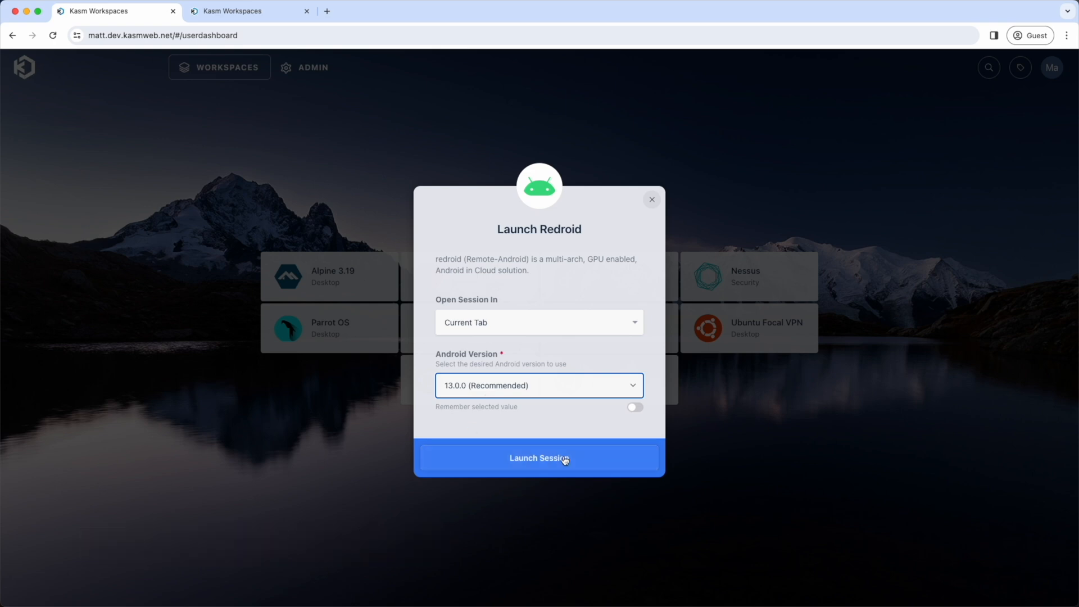
click(539, 459)
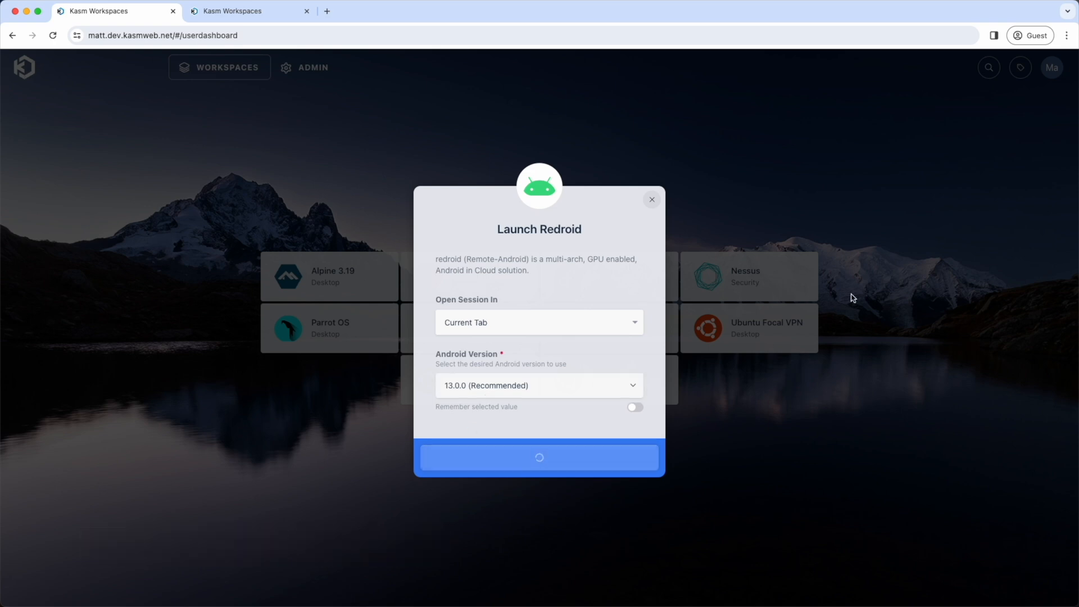
click(539, 457)
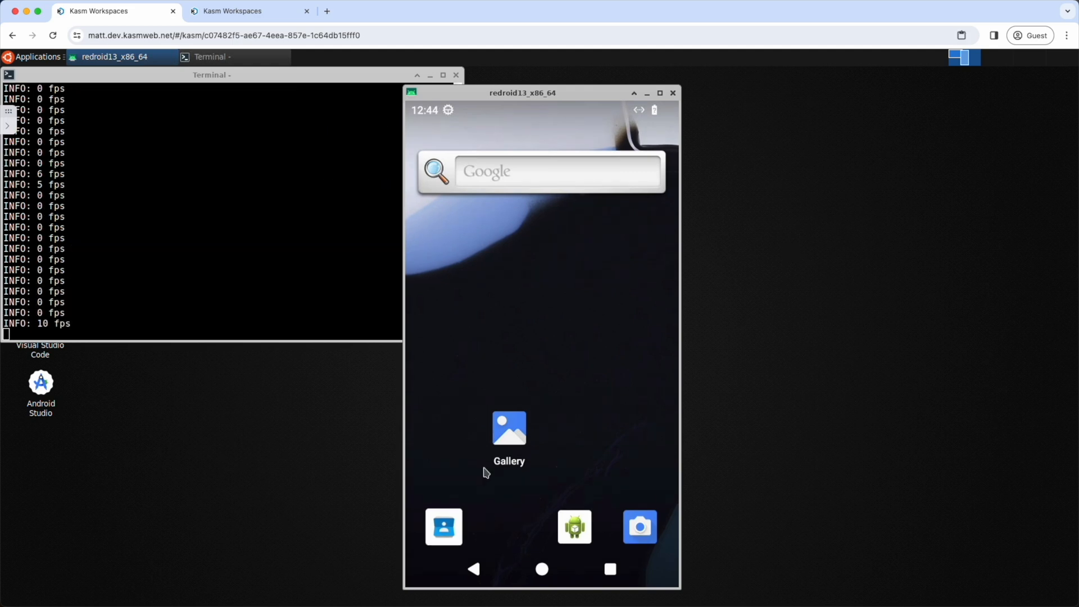
- Switch to the Kasm Workspaces 1.15.0 release notes
click(443, 526)
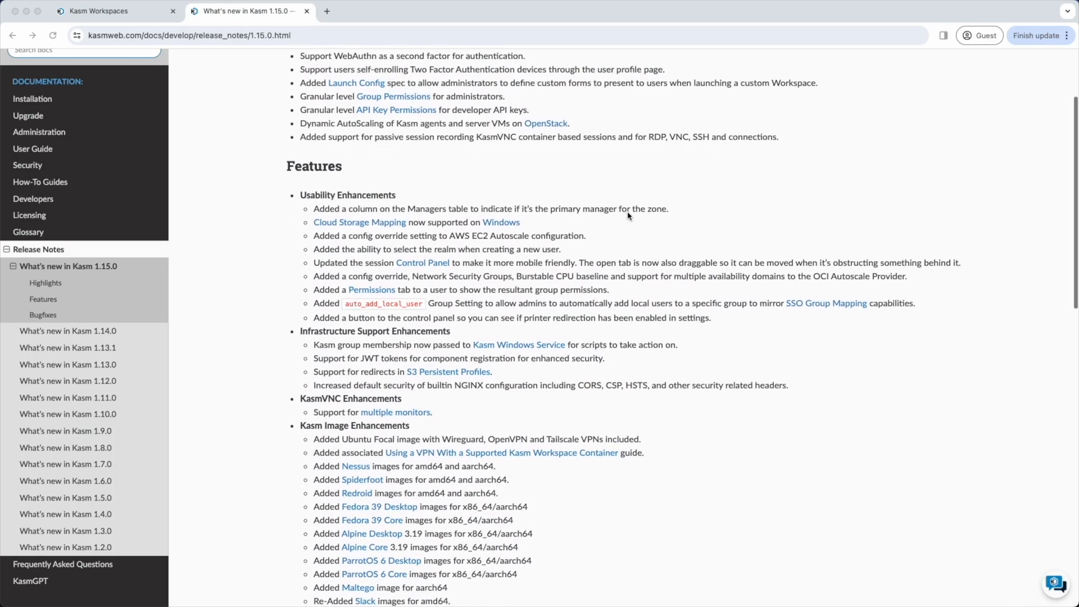
scroll(down, 3)
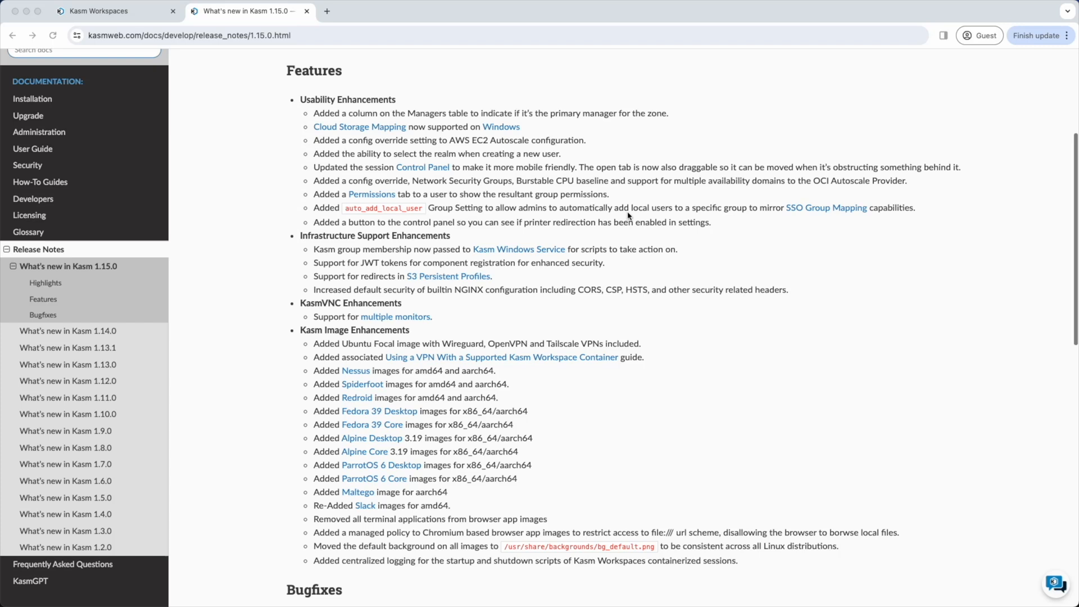
scroll(down, 3)
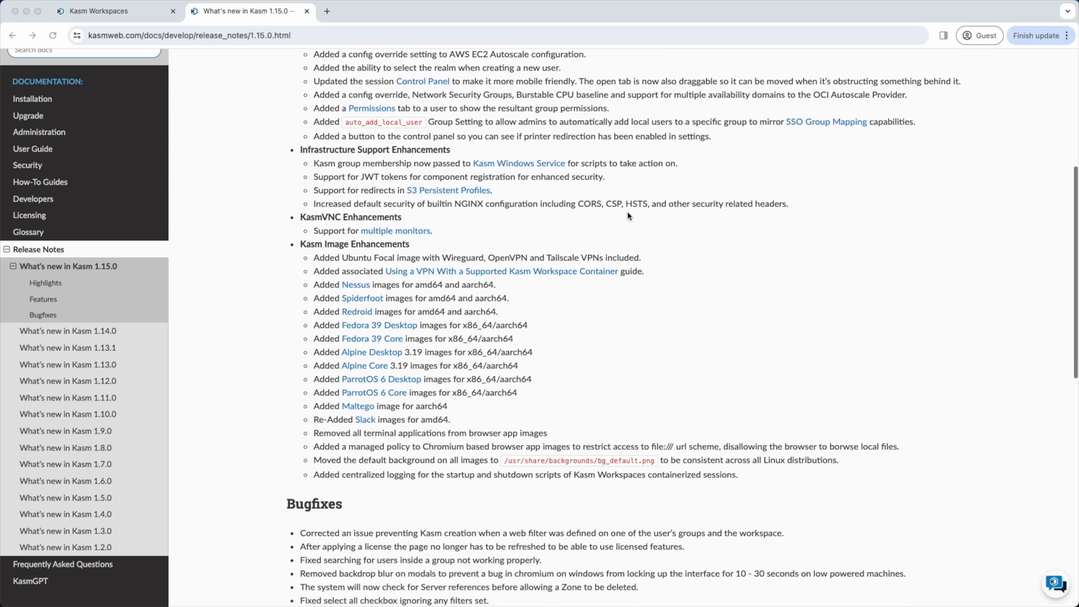
scroll(down, 3)
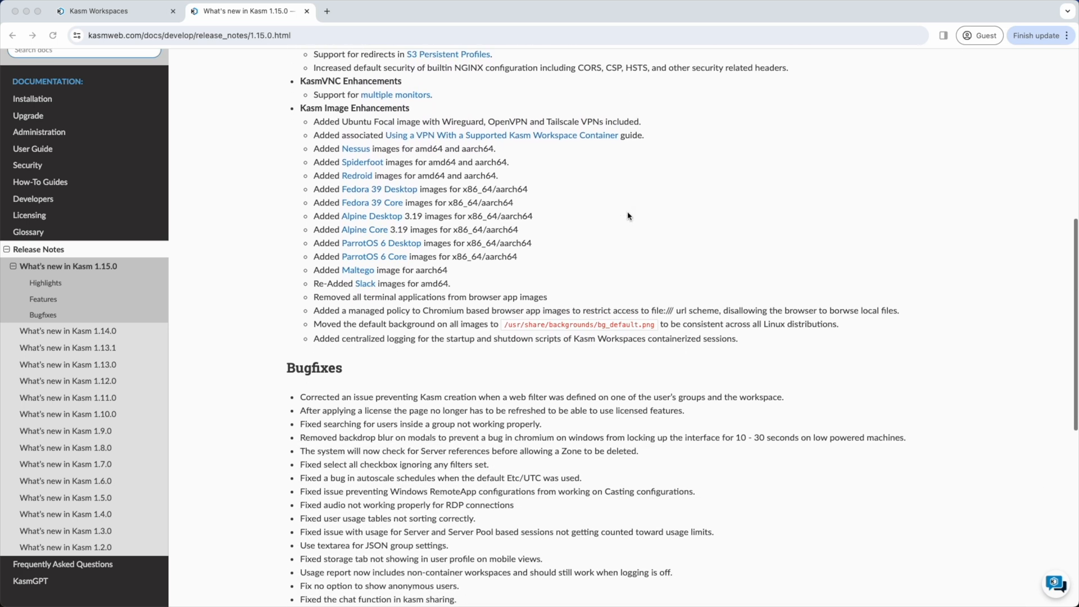
scroll(down, 3)
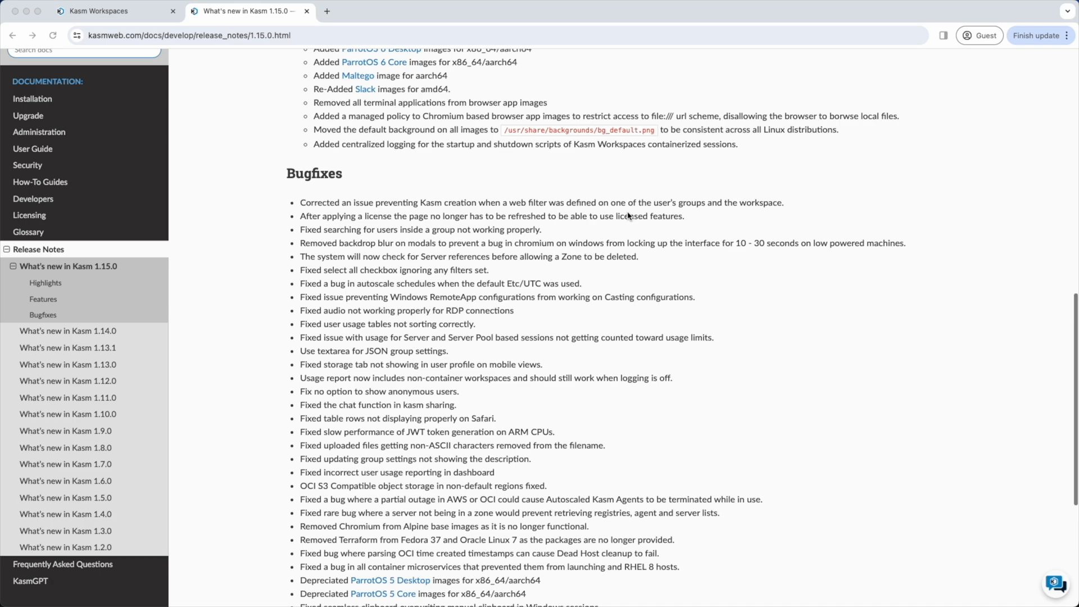